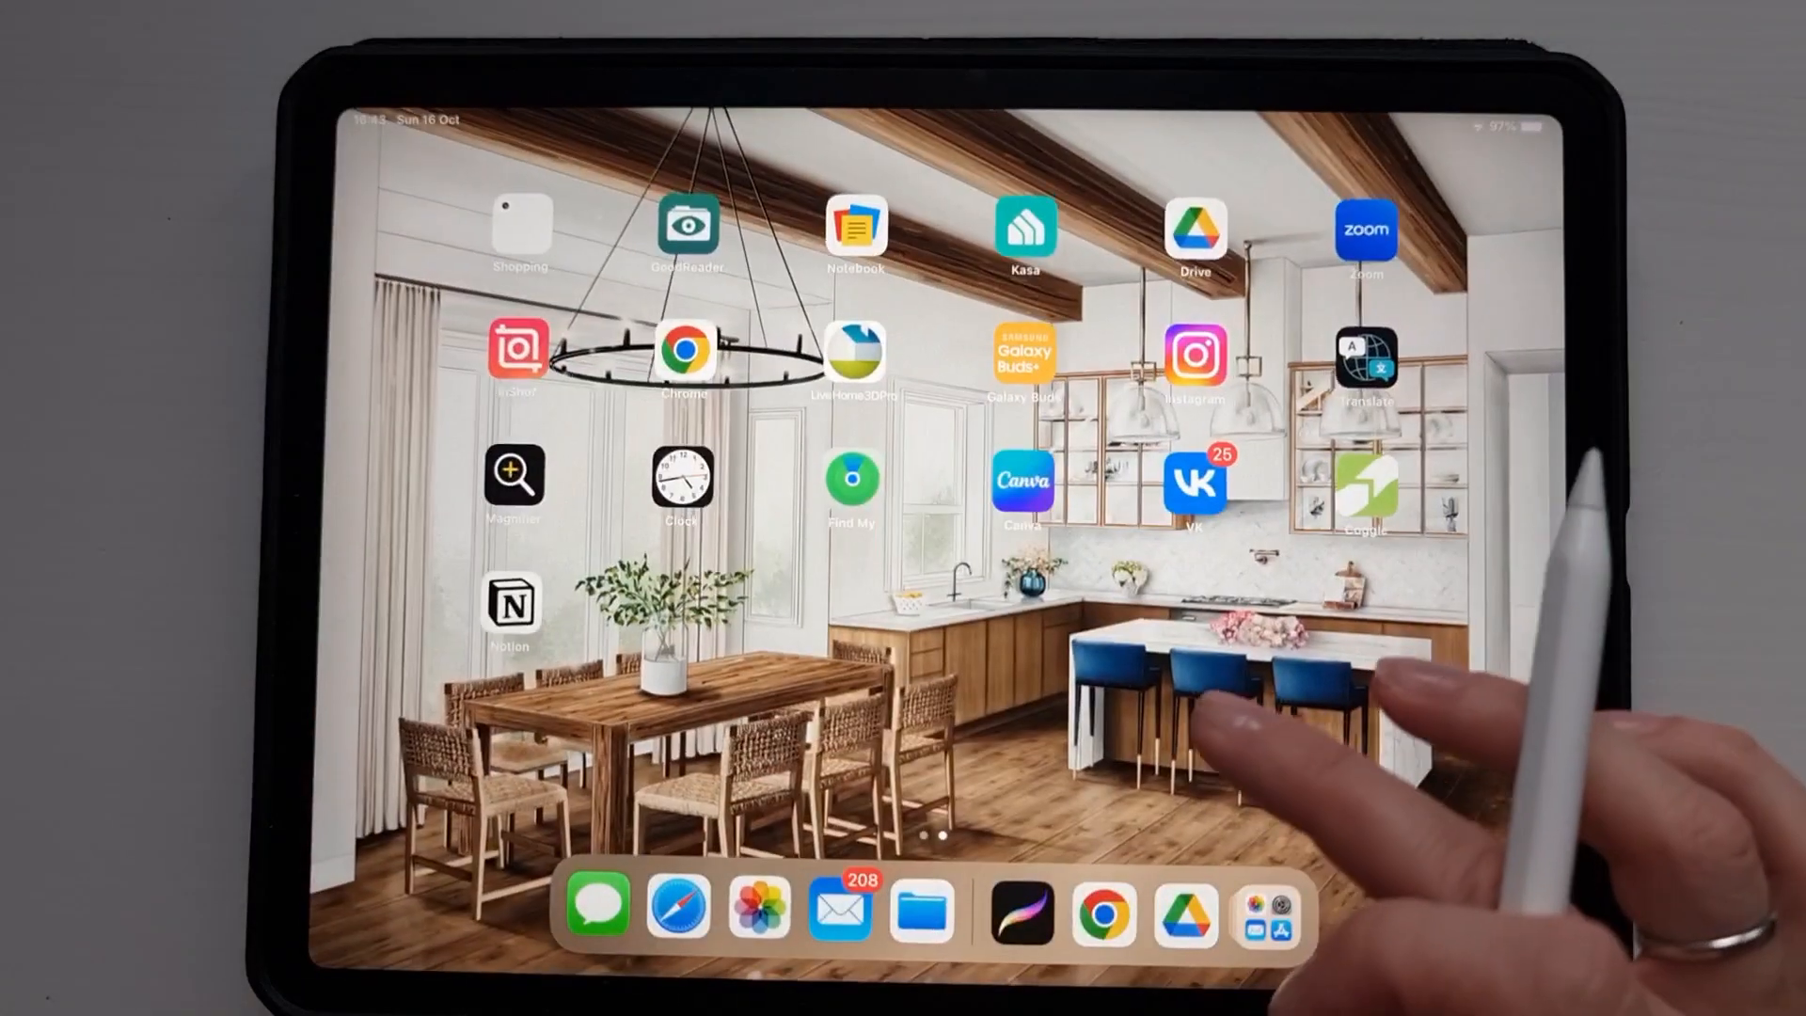
Launch Procreate and begin a custom canvas with units set to centimetres, entering width then height.
{"action": "left_click", "coordinate": [1020, 908]}
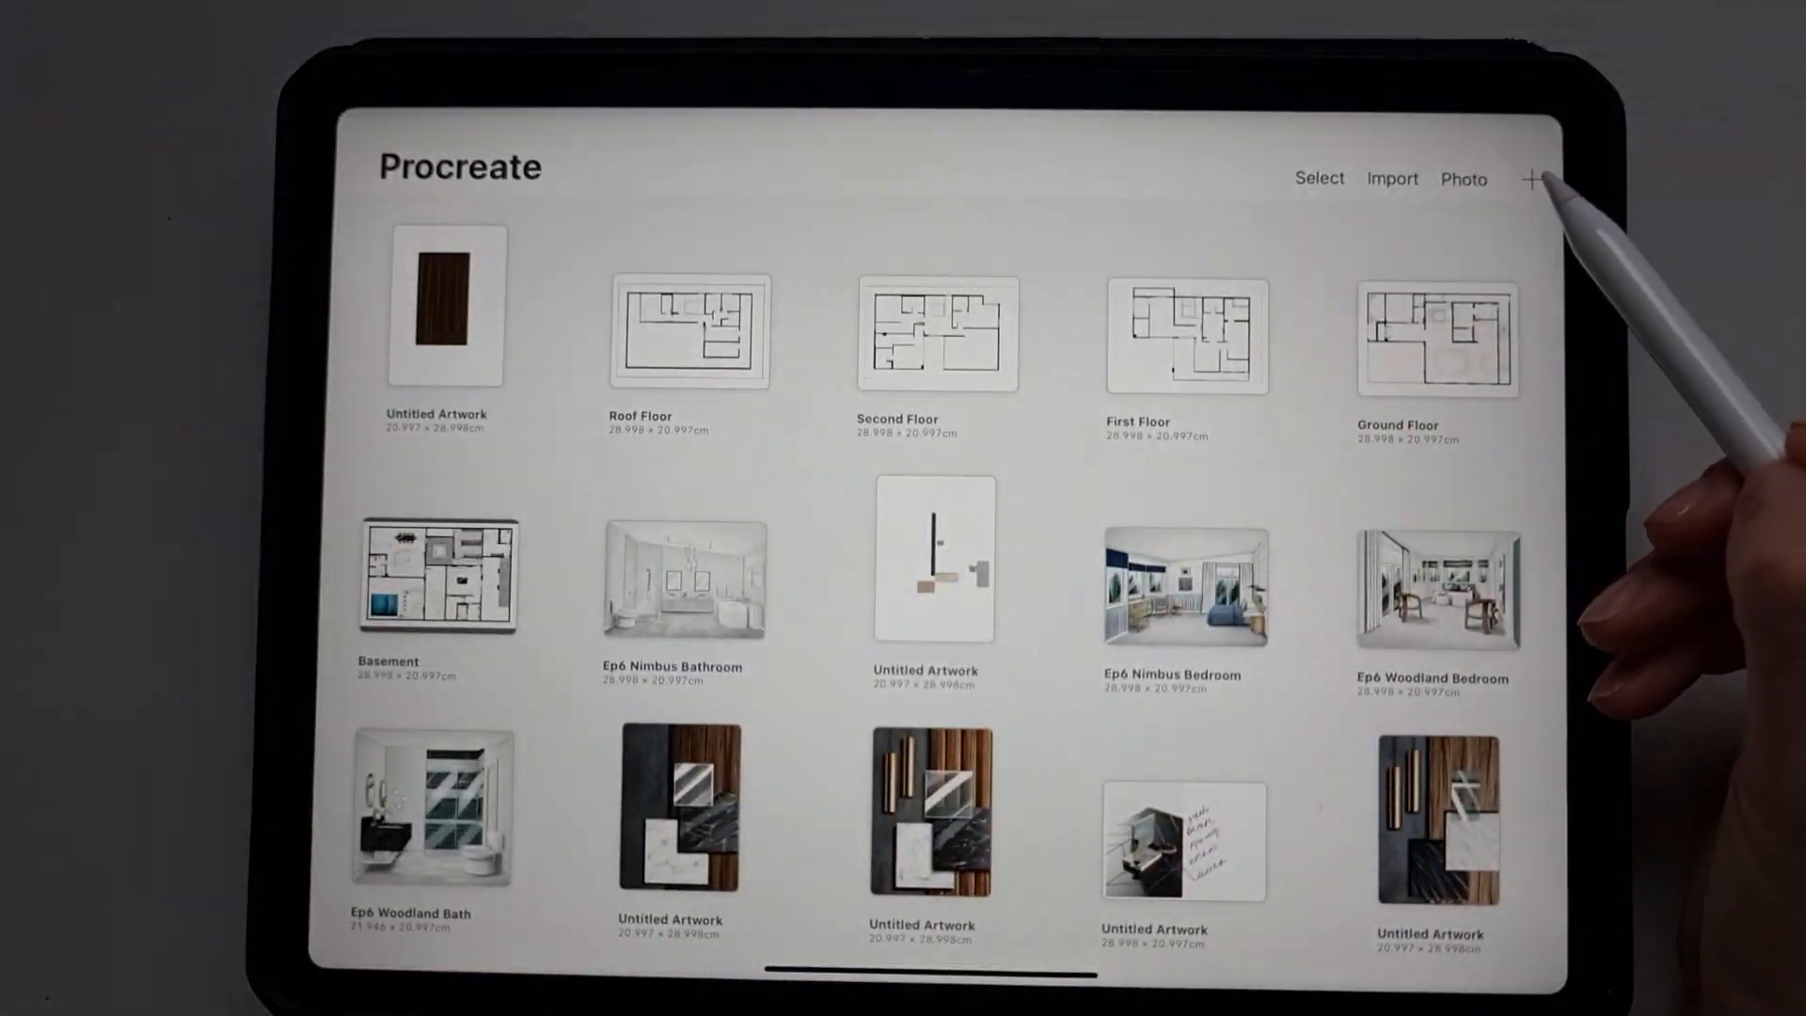
{"action": "left_click", "coordinate": [1533, 177]}
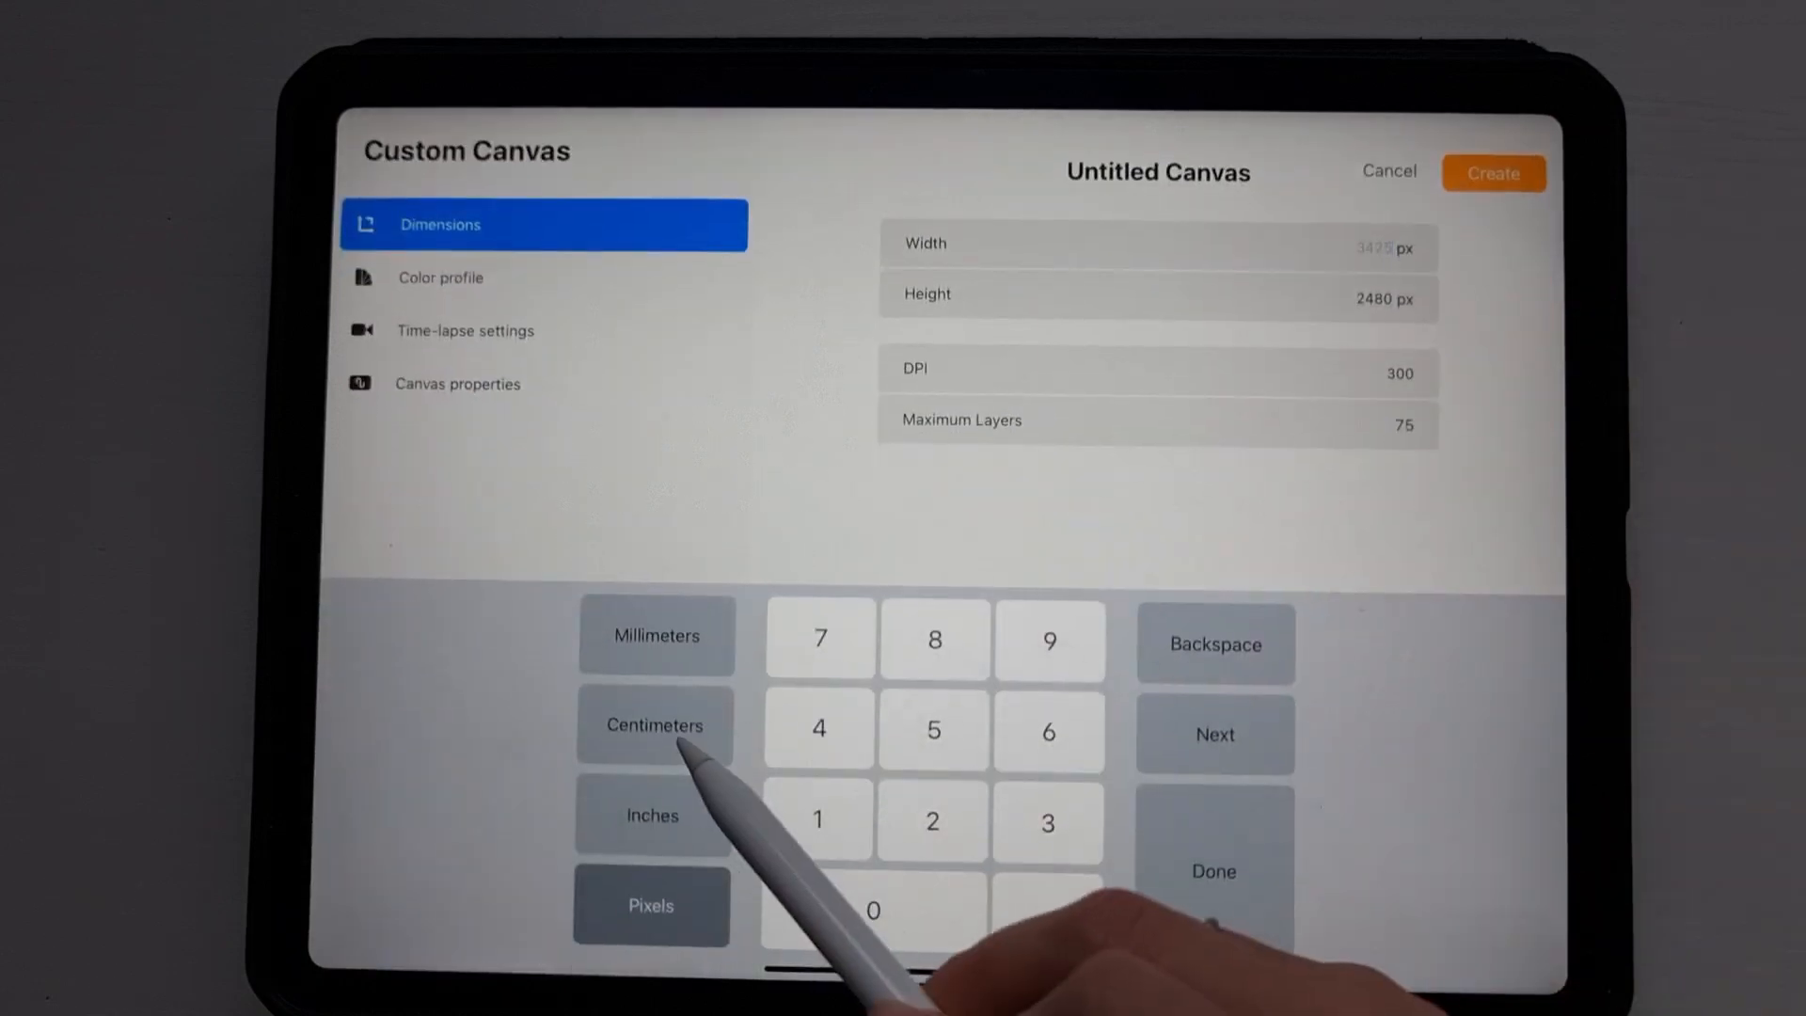
{"action": "left_click", "coordinate": [654, 726]}
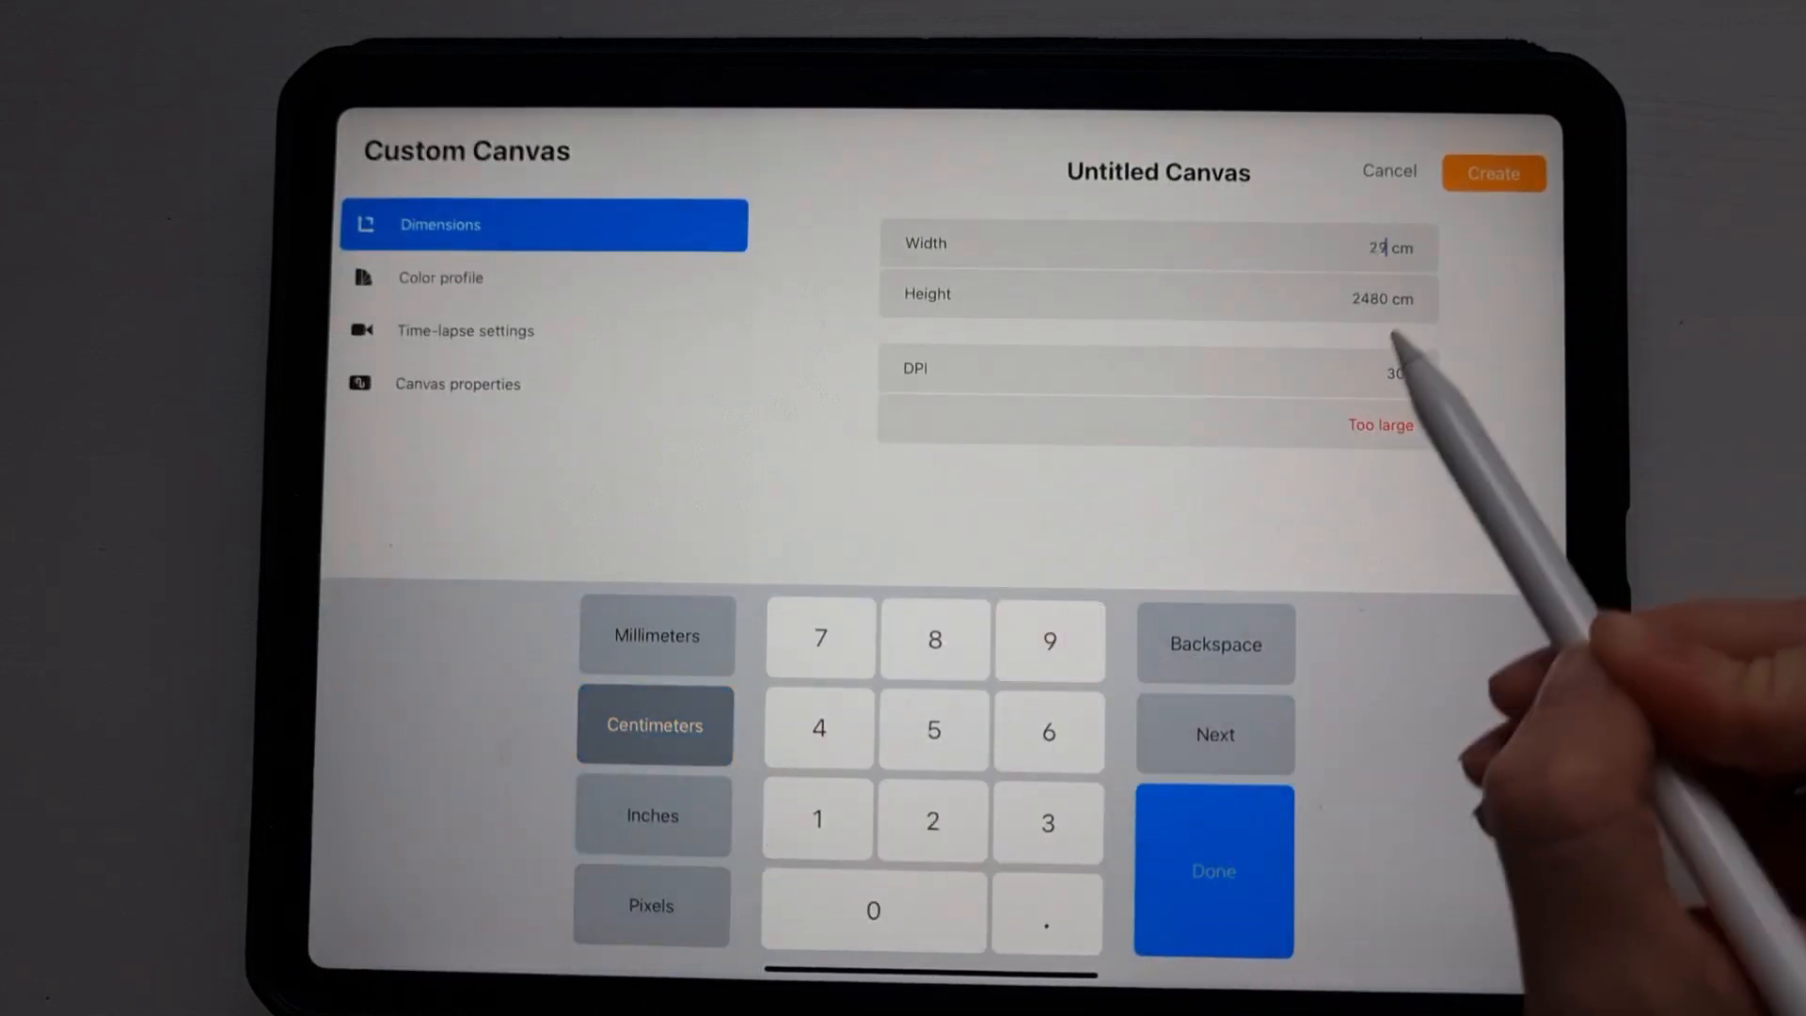
{"action": "left_click", "coordinate": [818, 821]}
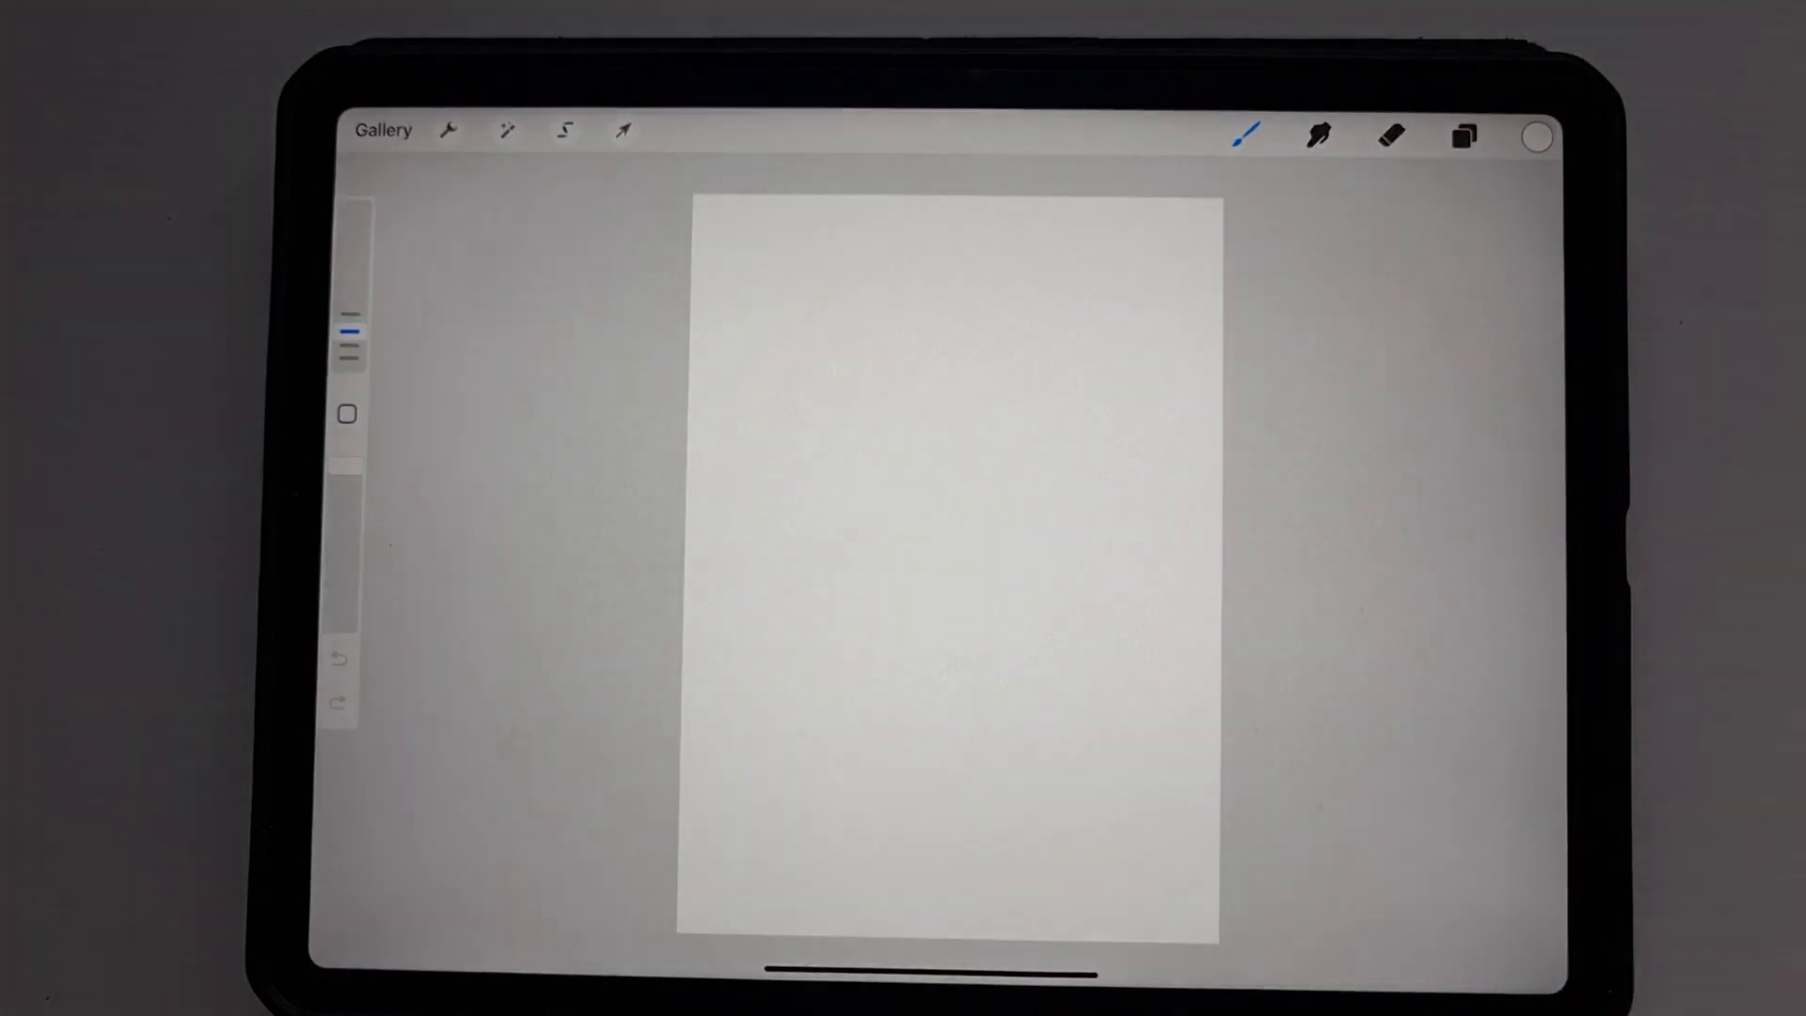
Enable the floating Reference window from Canvas actions and load the materials moodboard image.
{"action": "left_click", "coordinate": [447, 130]}
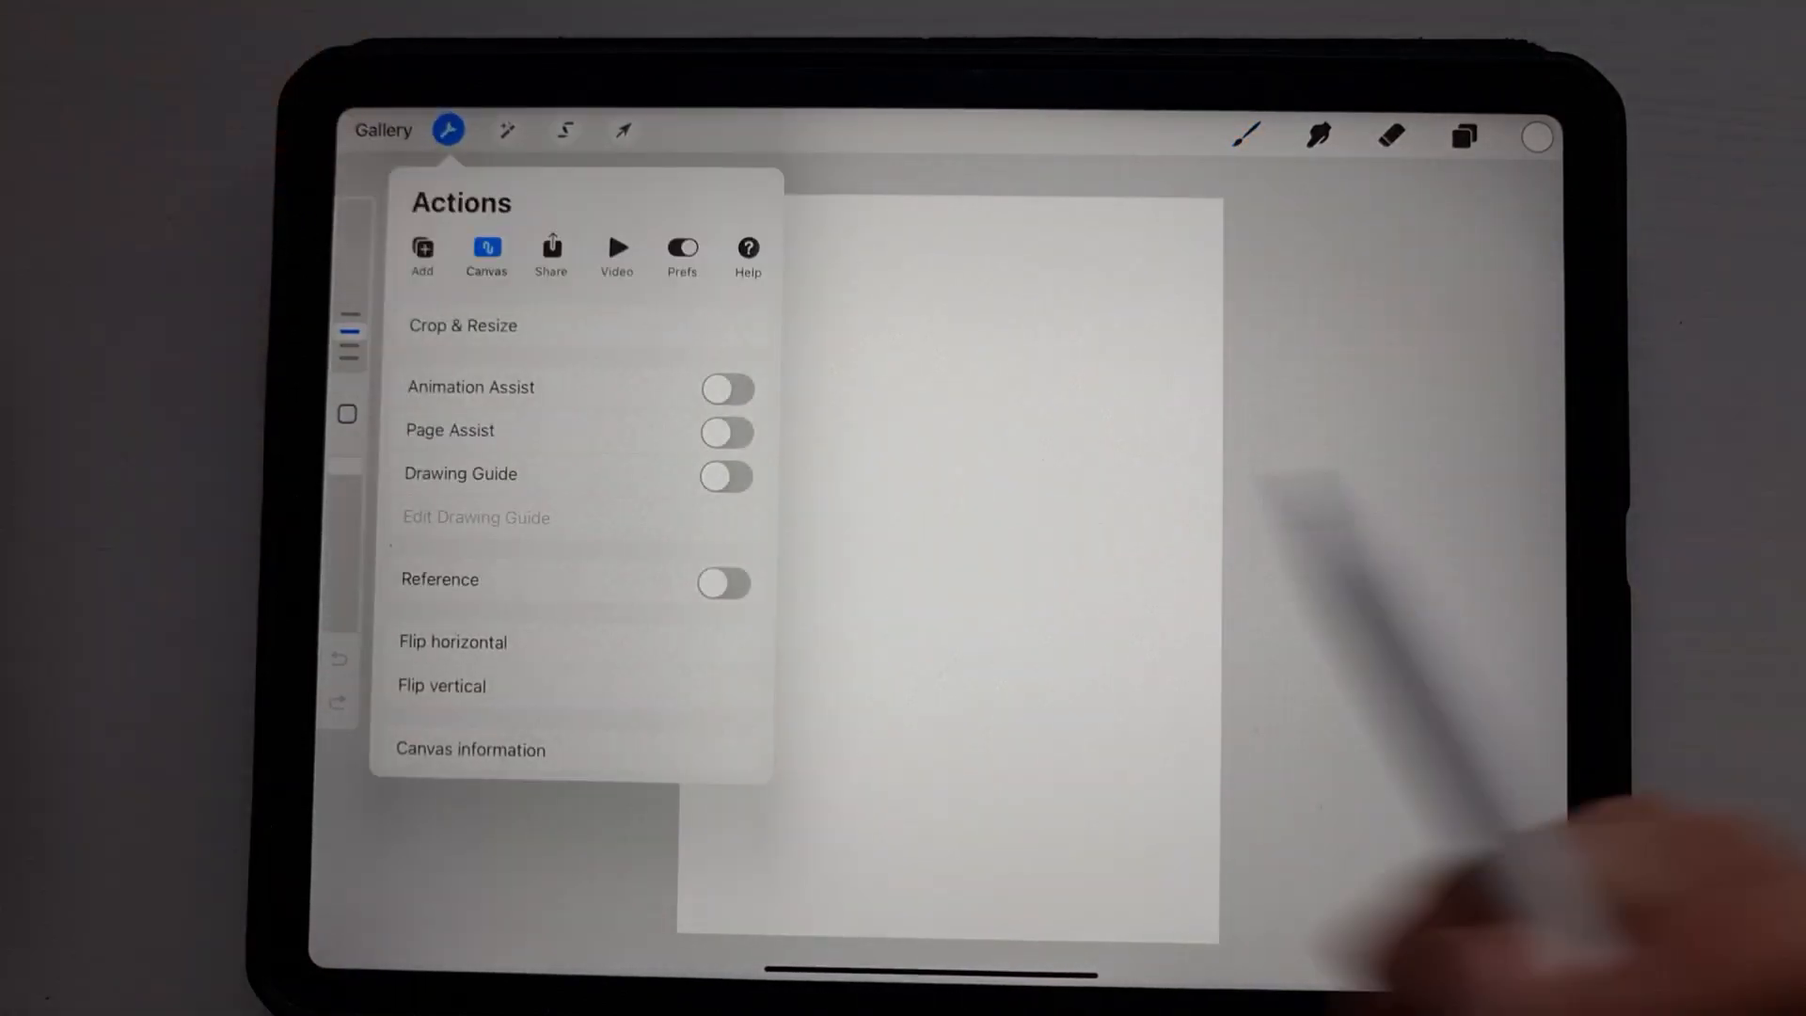
{"action": "left_click", "coordinate": [723, 584]}
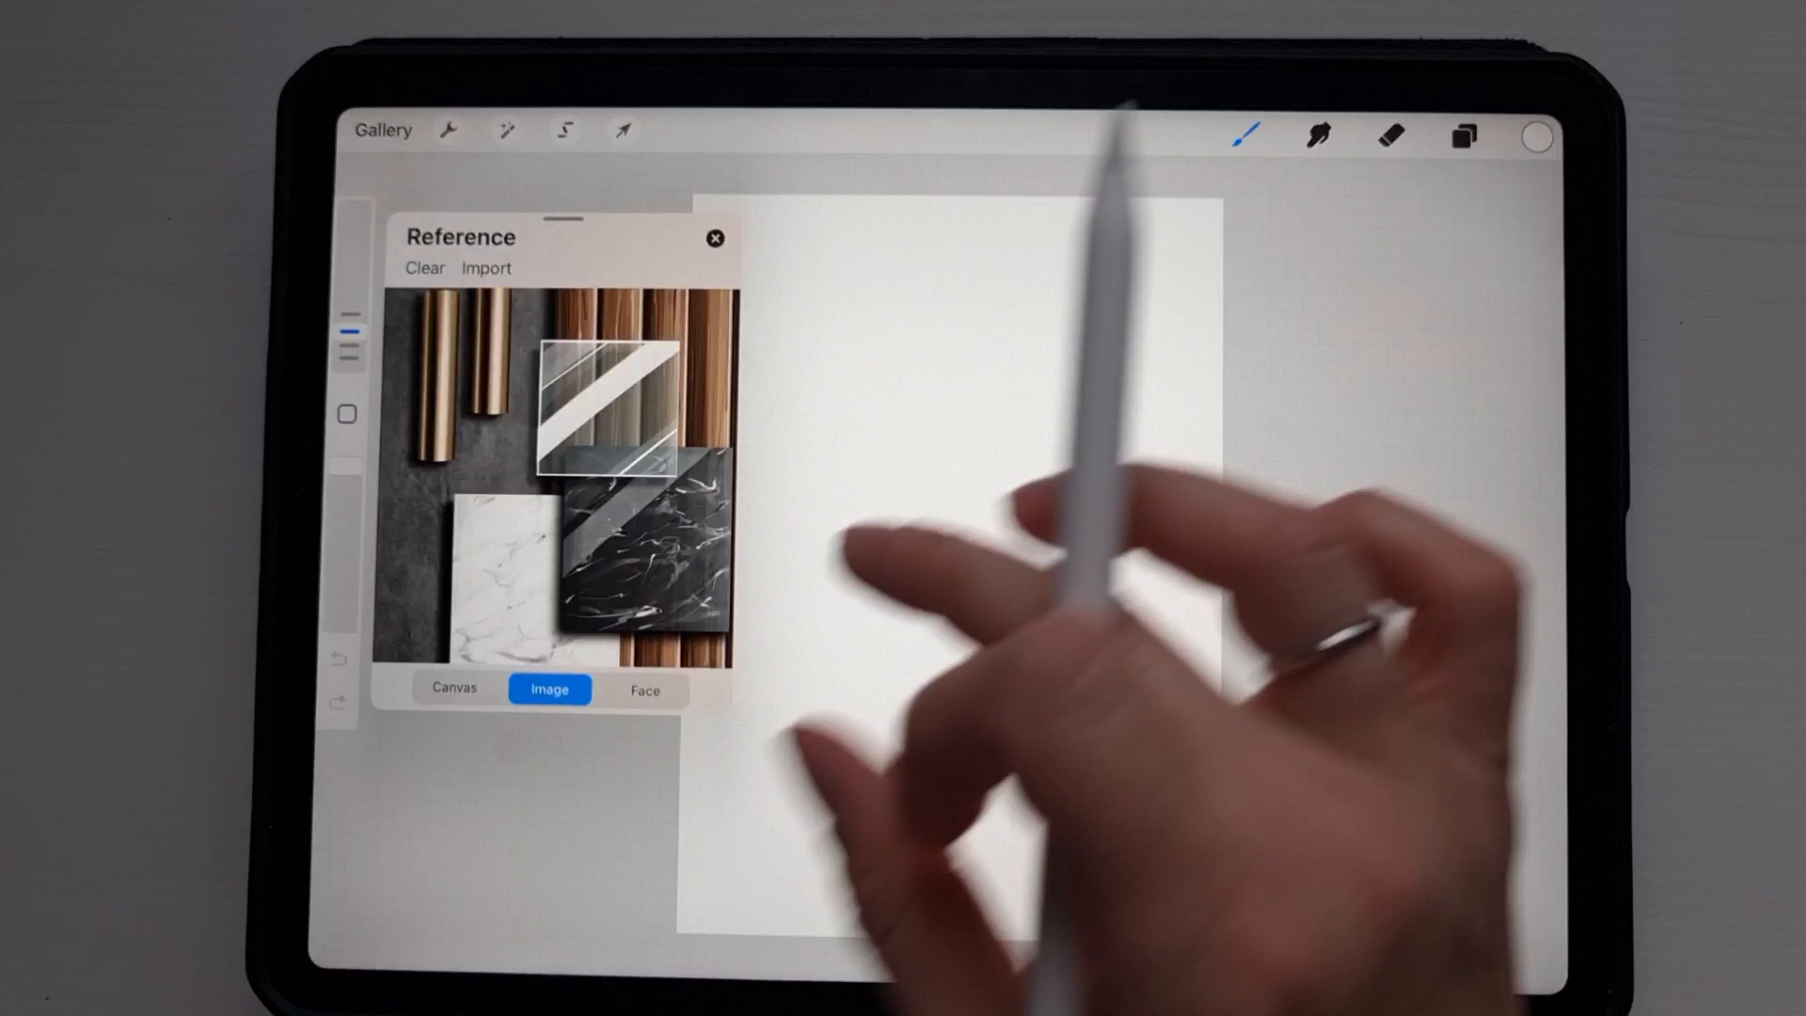
{"action": "left_click", "coordinate": [713, 237]}
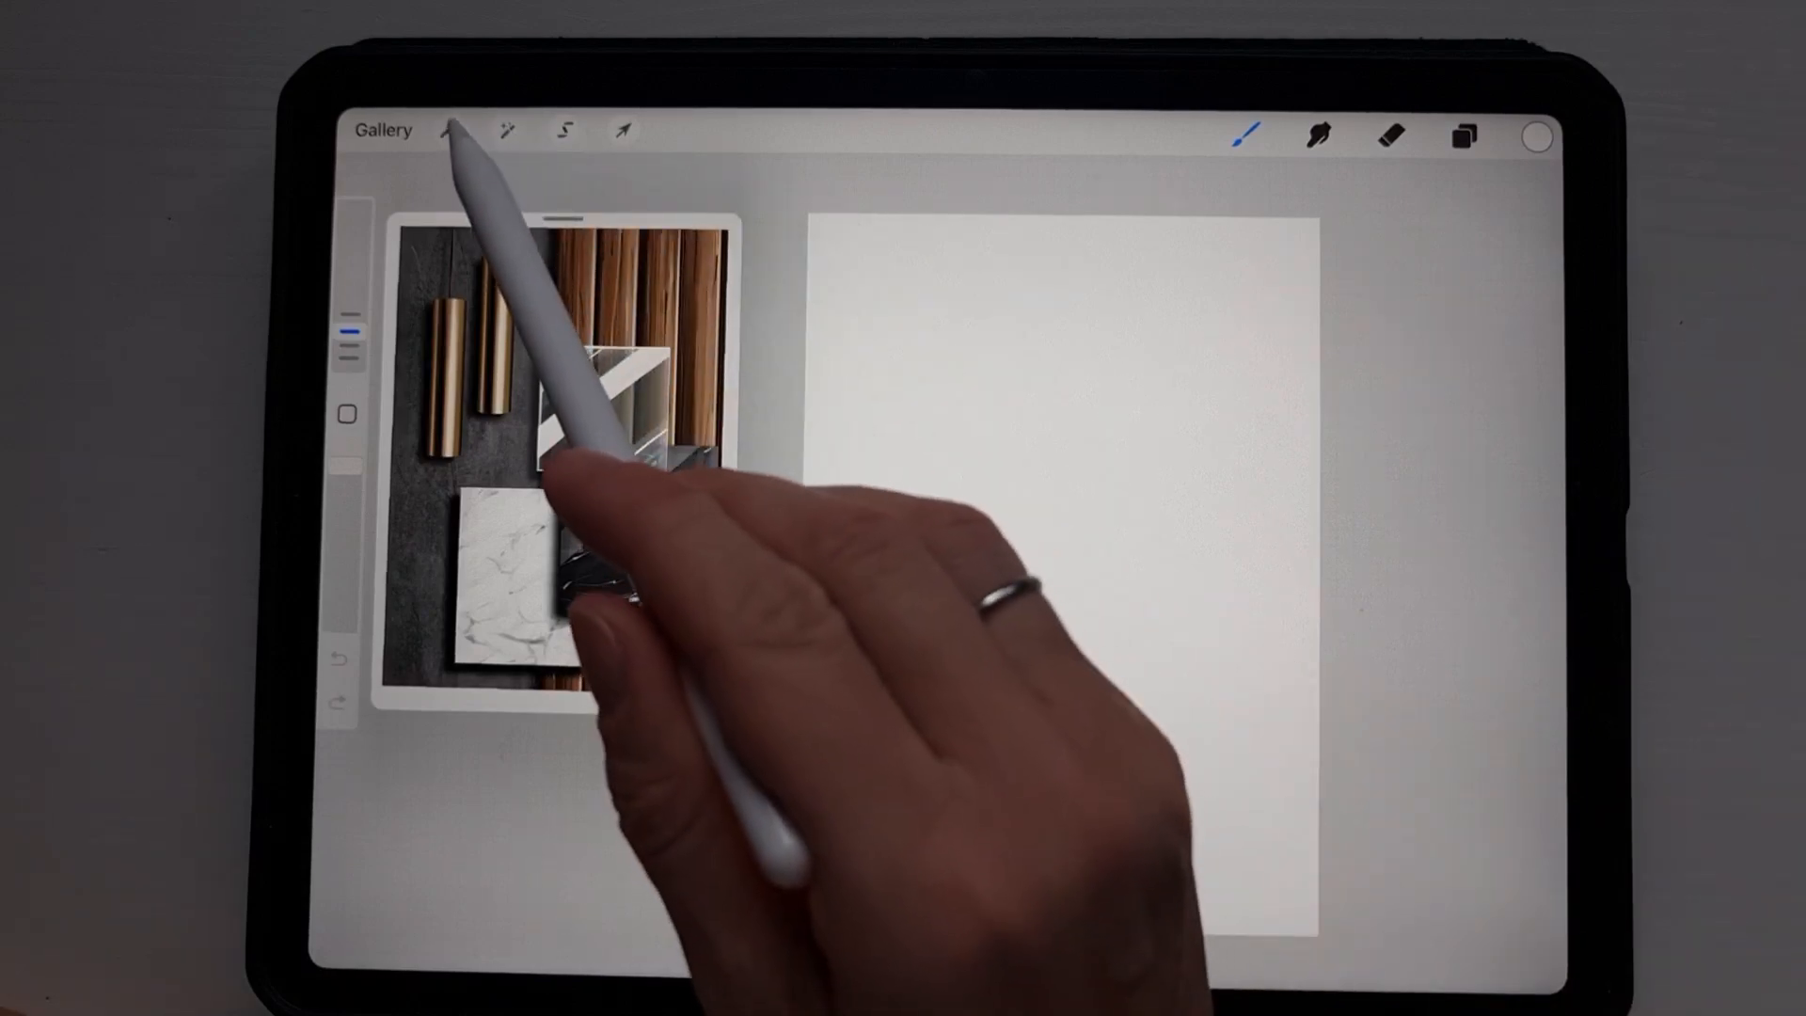
{"action": "left_click", "coordinate": [450, 130]}
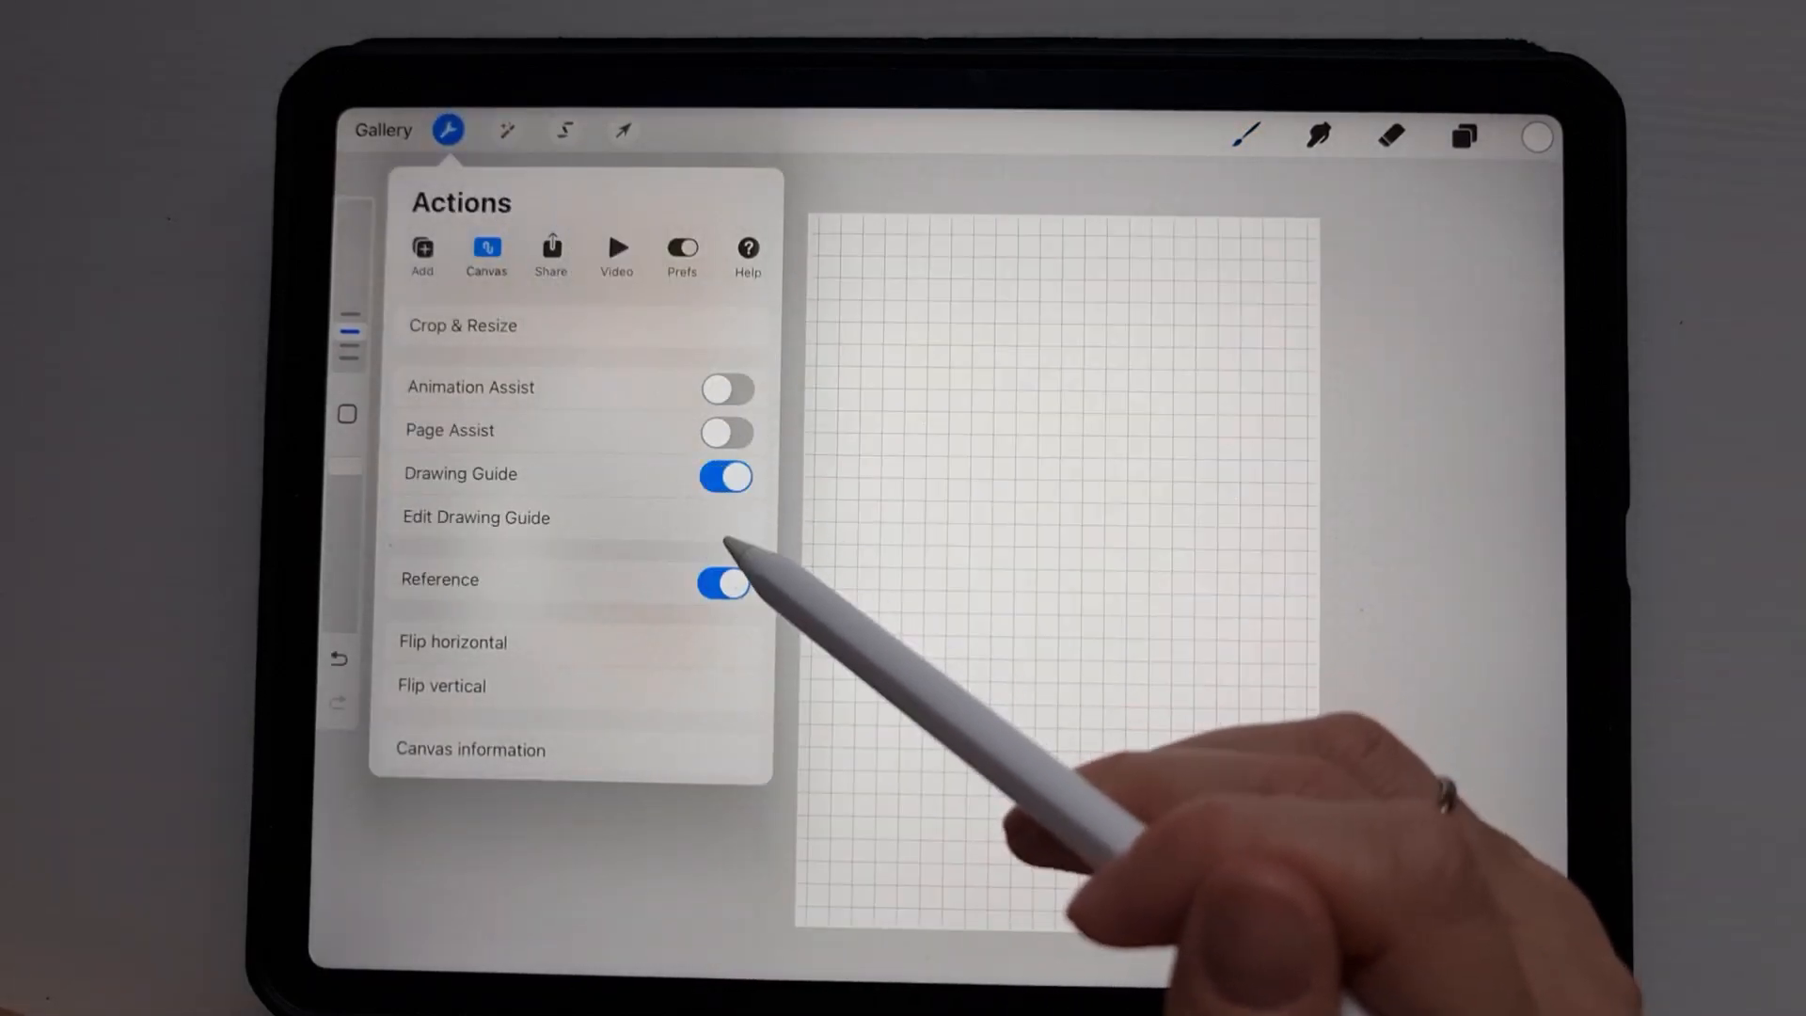
{"action": "left_click", "coordinate": [474, 517]}
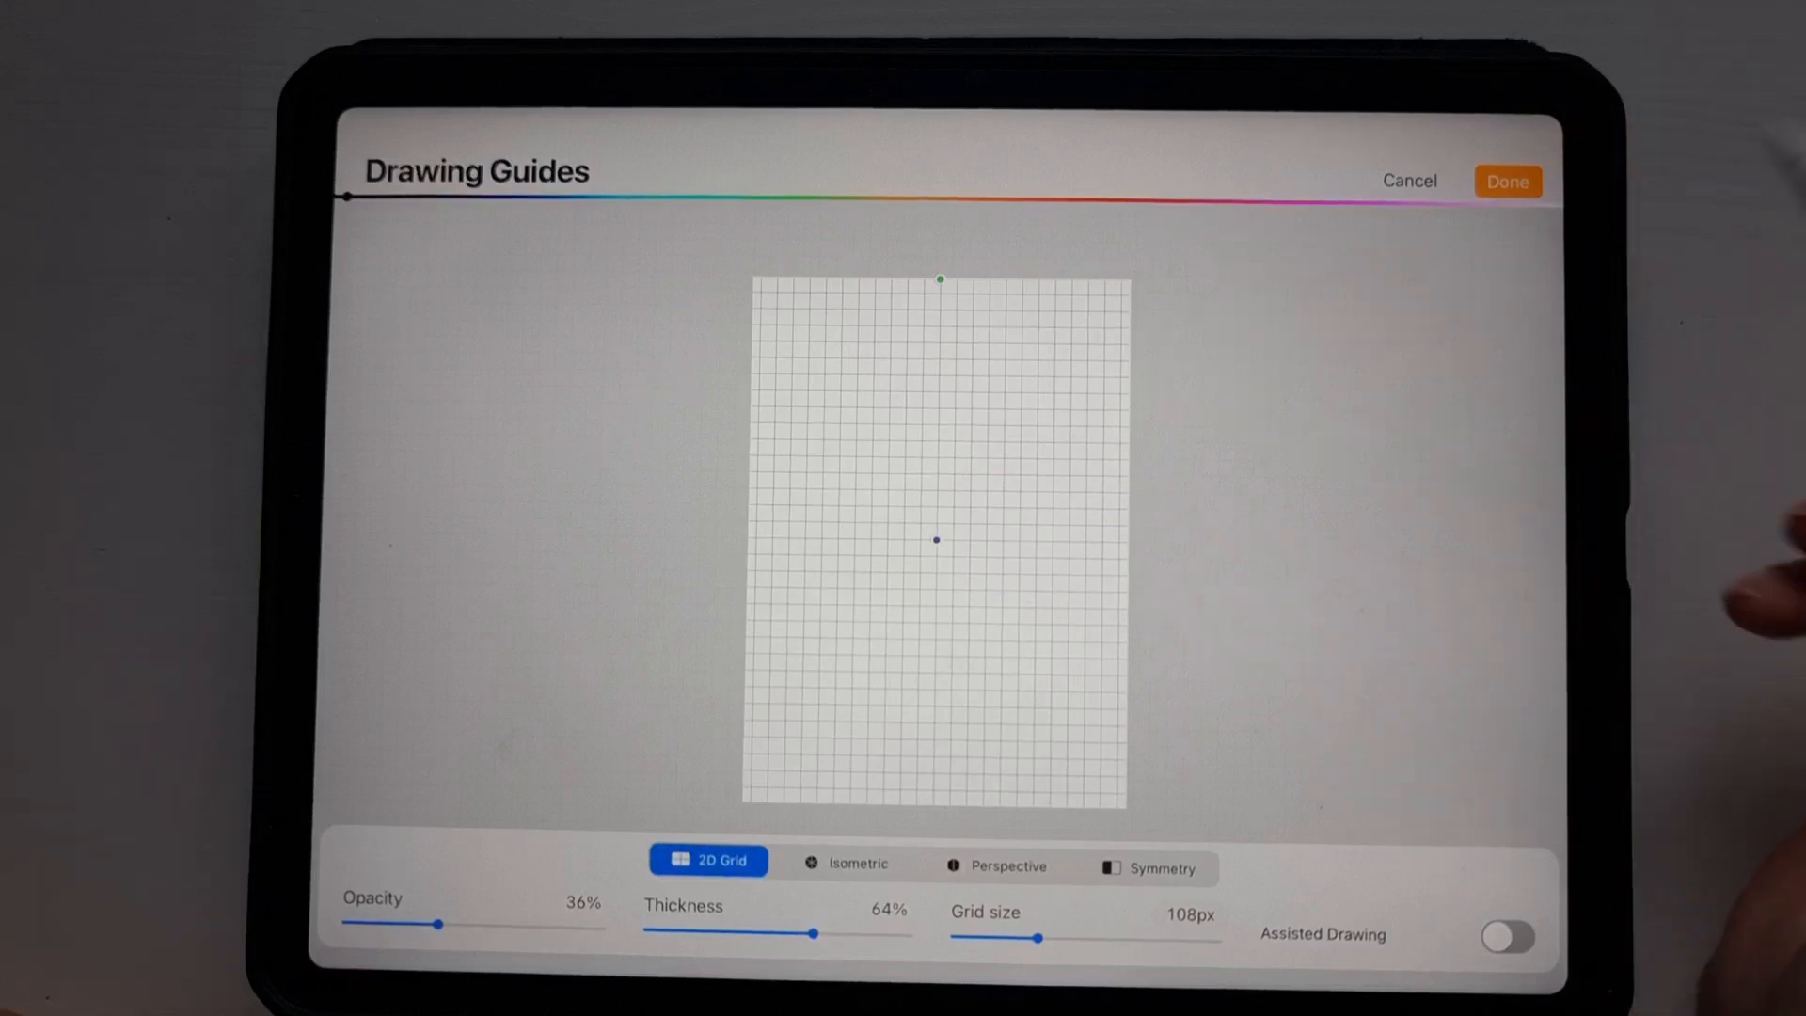
{"action": "left_click", "coordinate": [1507, 182]}
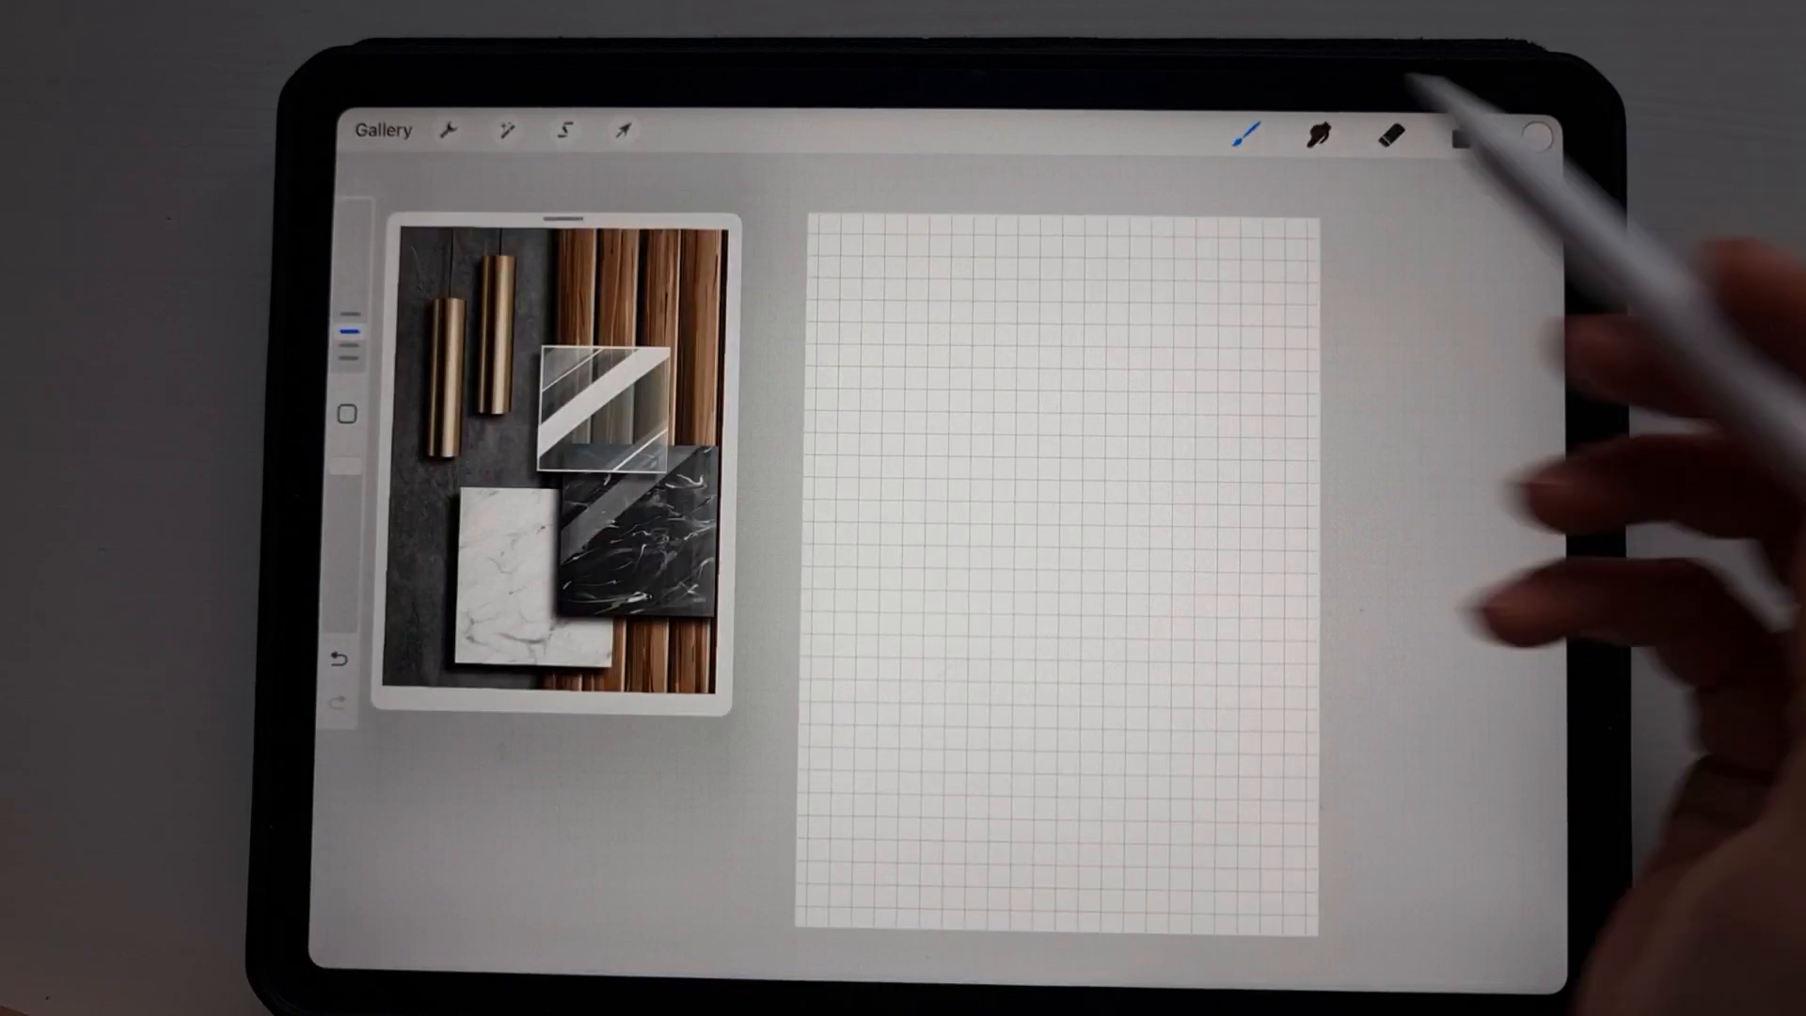
{"action": "left_click", "coordinate": [450, 129]}
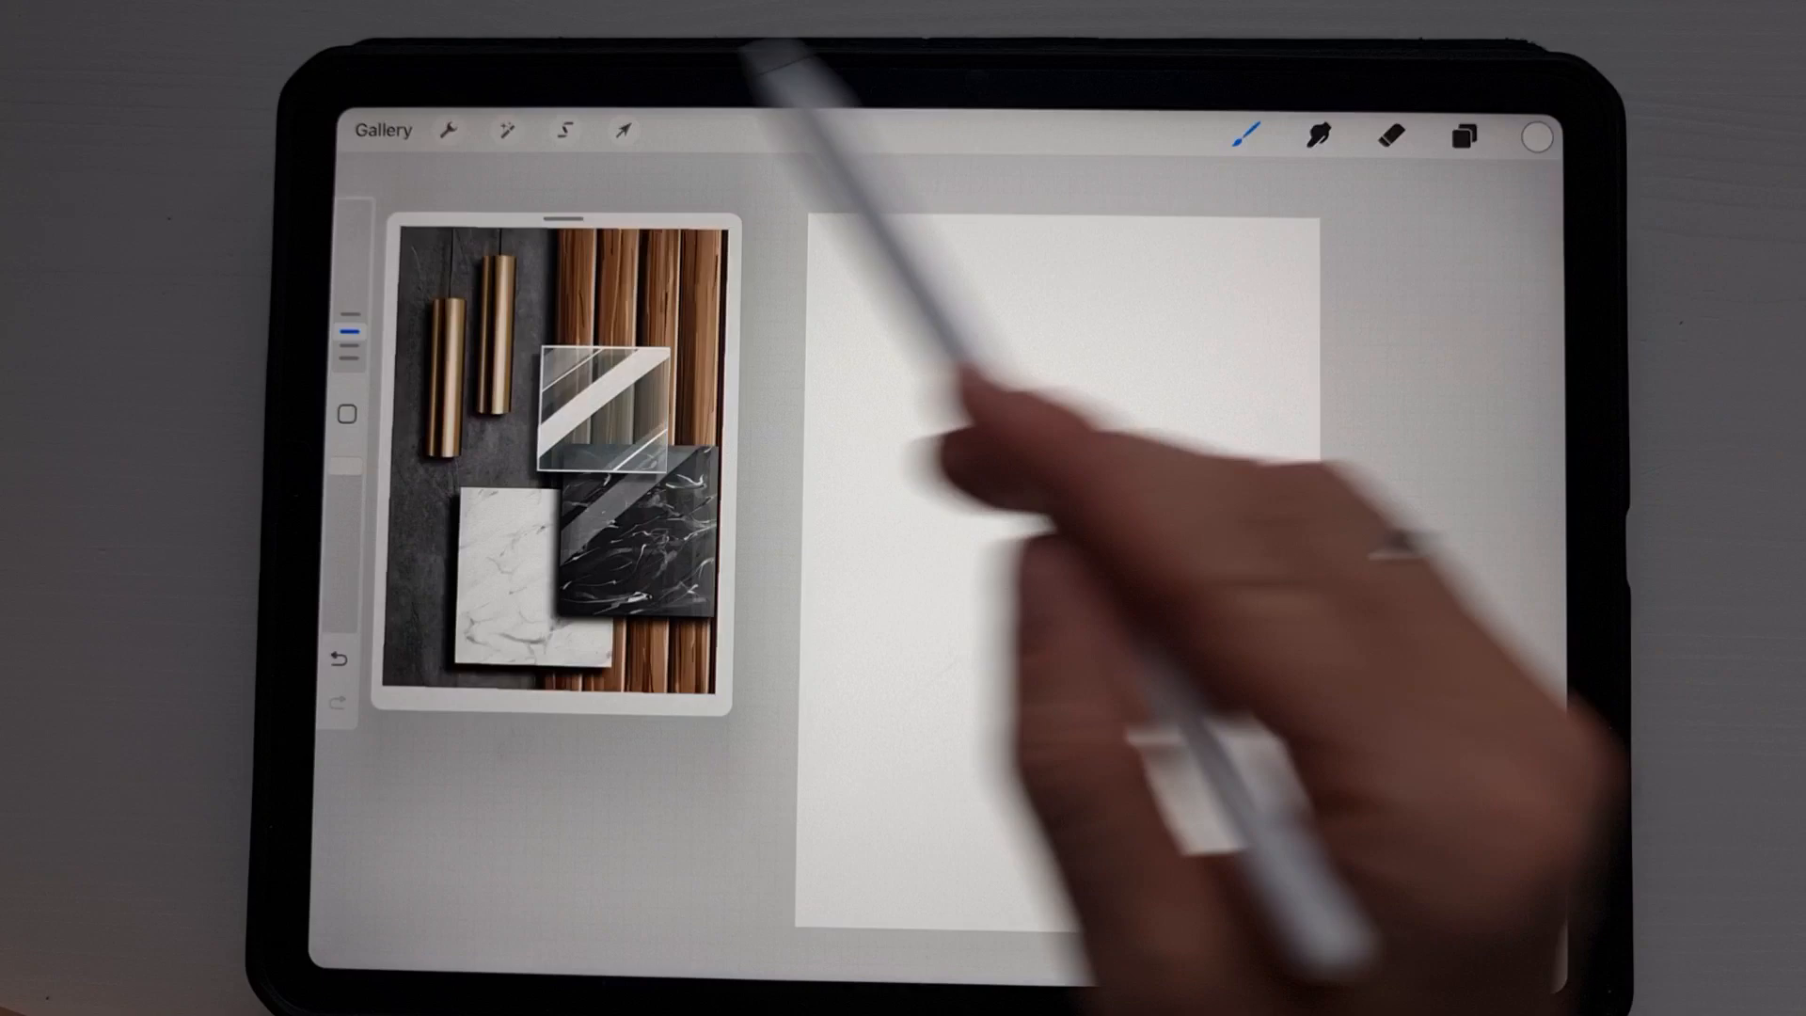
Mark a tall rectangular selection in the canvas centre and Color Fill it with flat grey.
{"action": "left_click", "coordinate": [563, 129]}
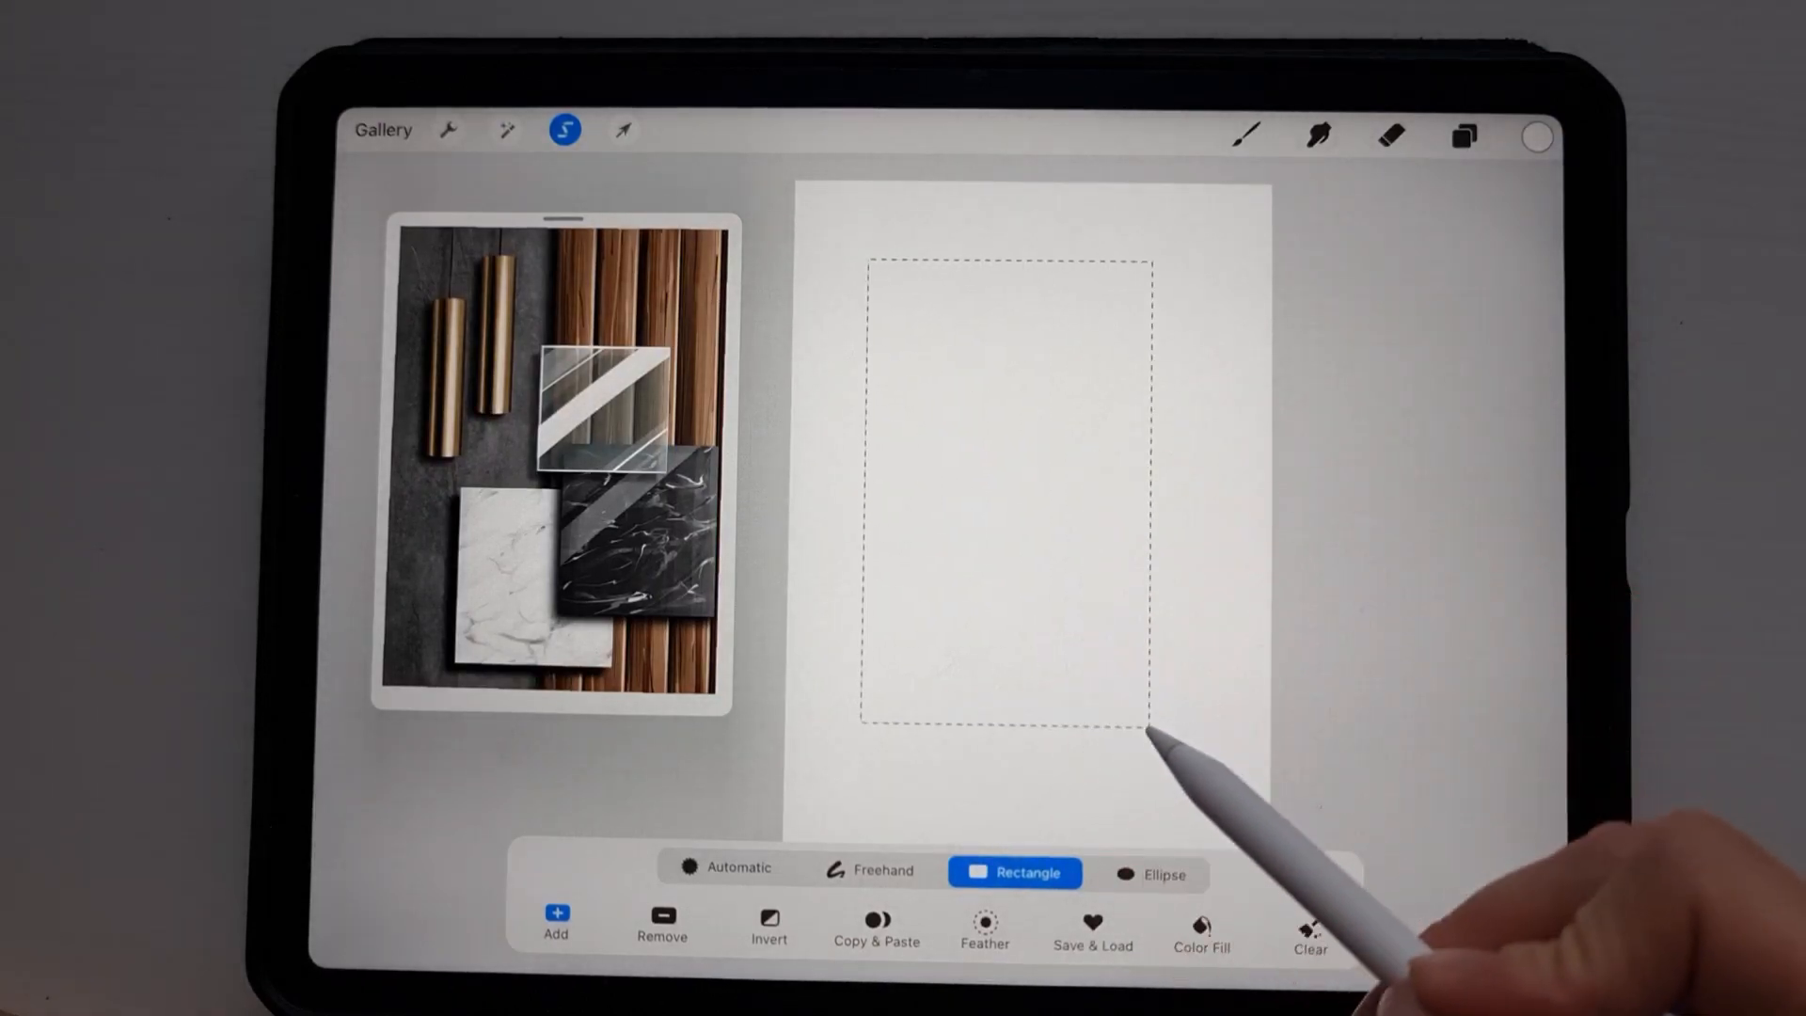
{"action": "left_click", "coordinate": [767, 928]}
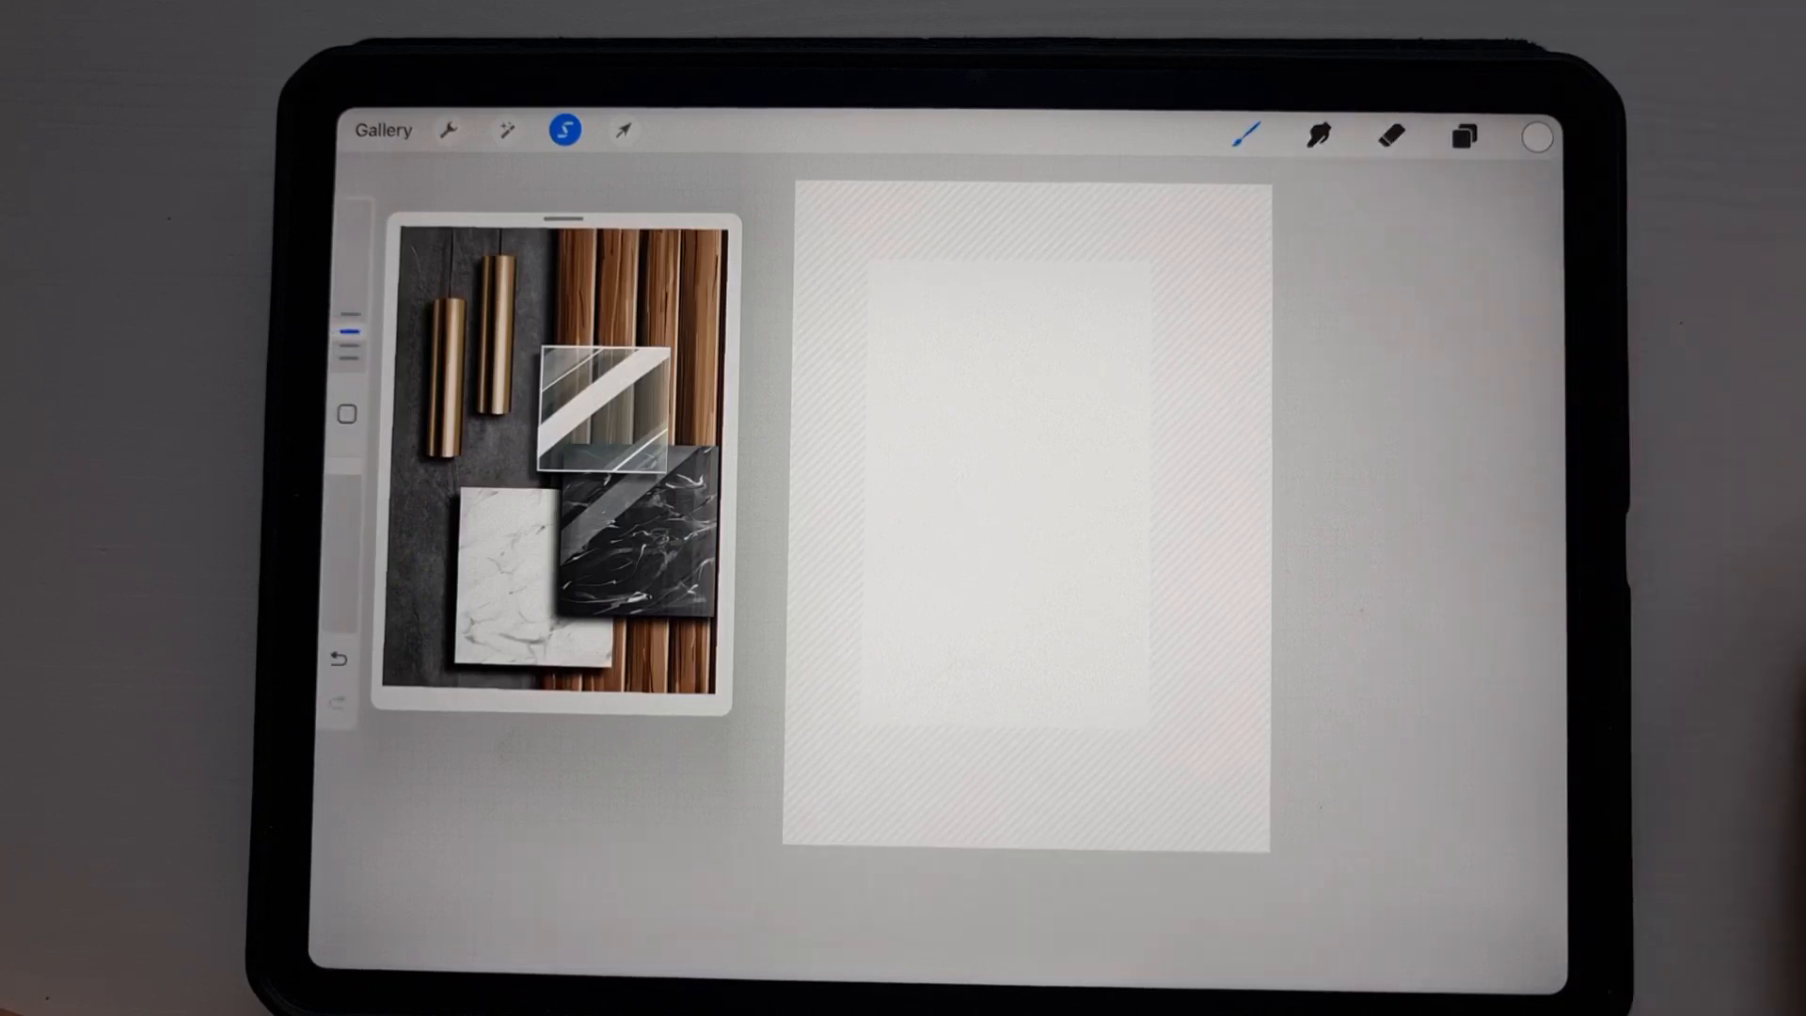
{"action": "left_click", "coordinate": [1536, 134]}
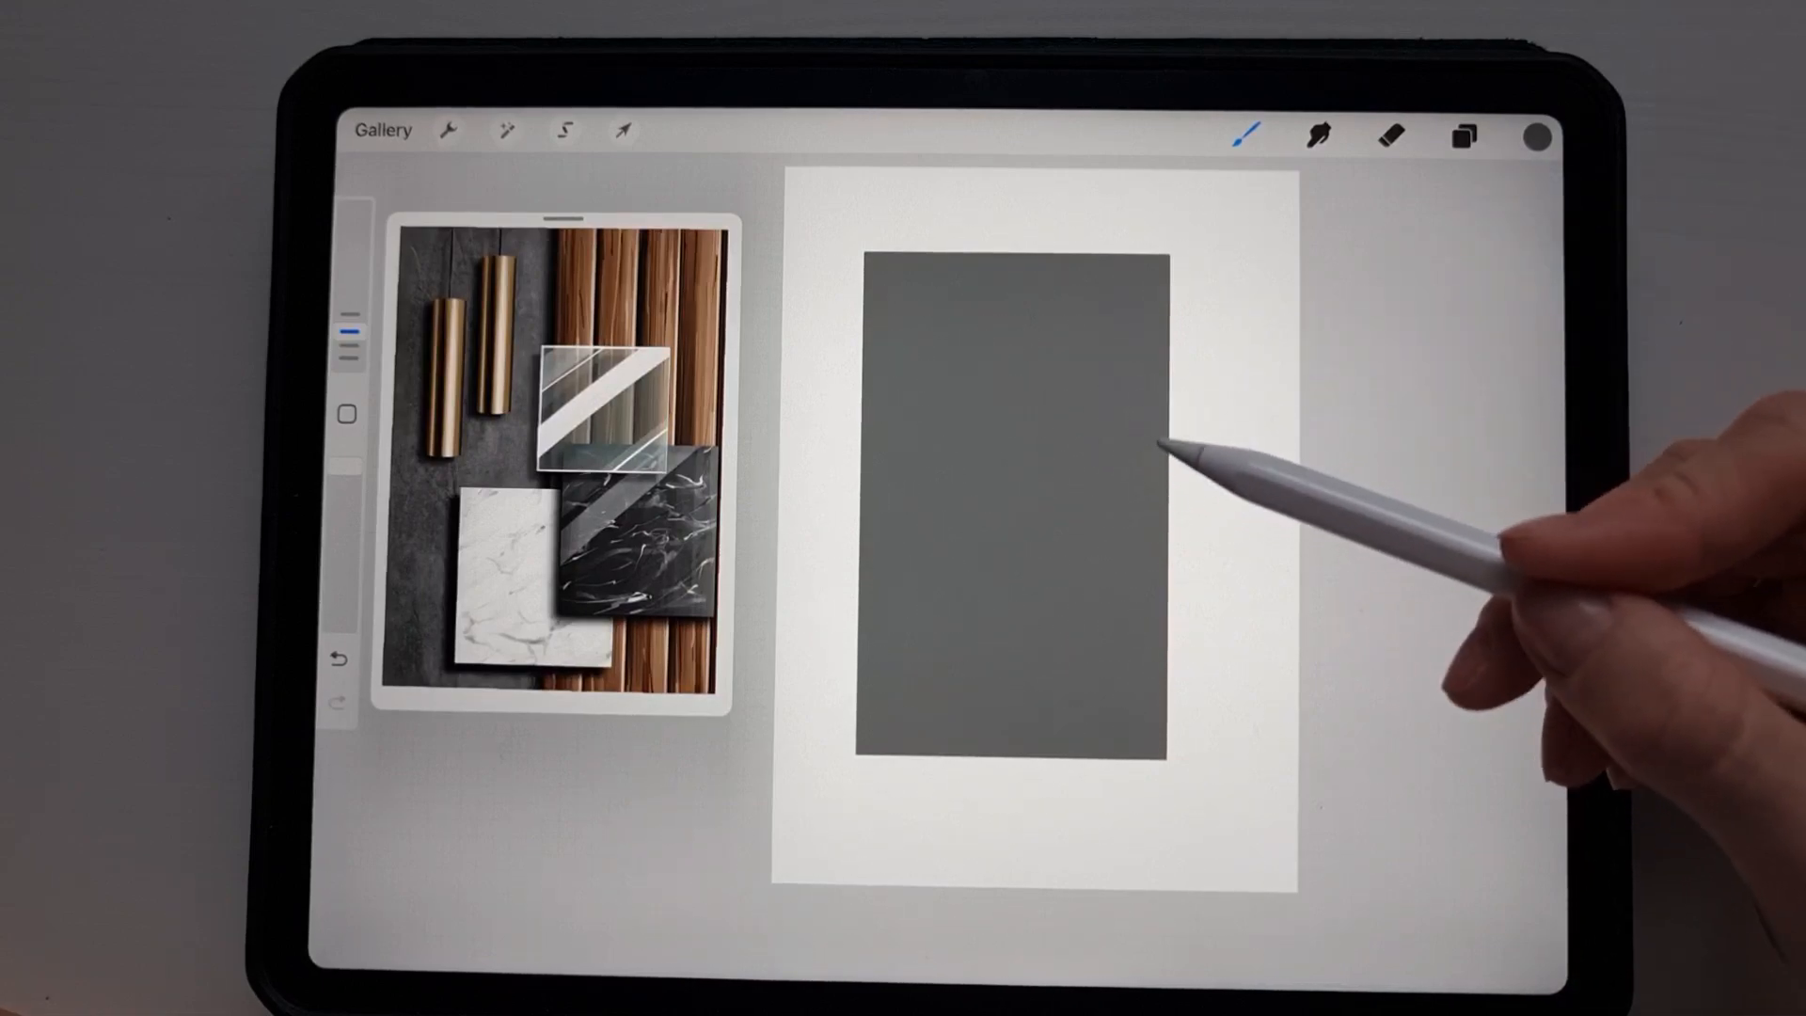
Lock new strokes to the grey rectangle via the layer options in the Layers panel.
{"action": "left_click", "coordinate": [1463, 135]}
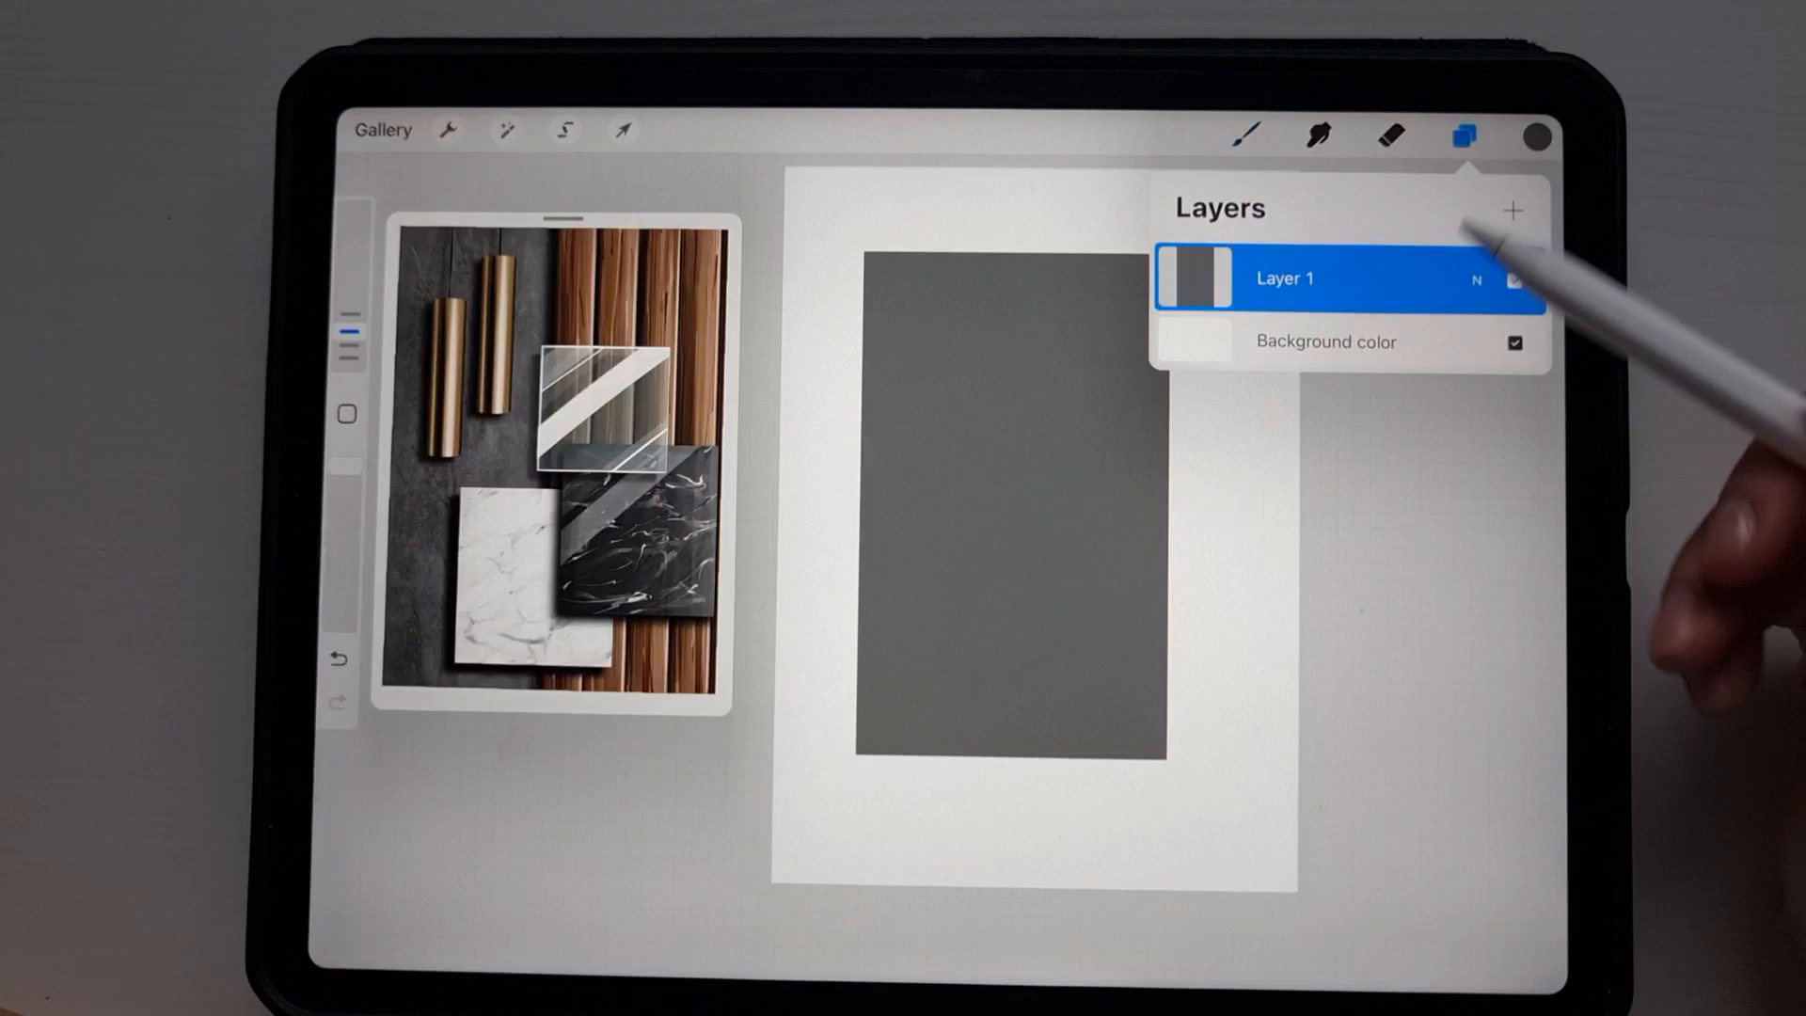
{"action": "left_click", "coordinate": [1324, 278]}
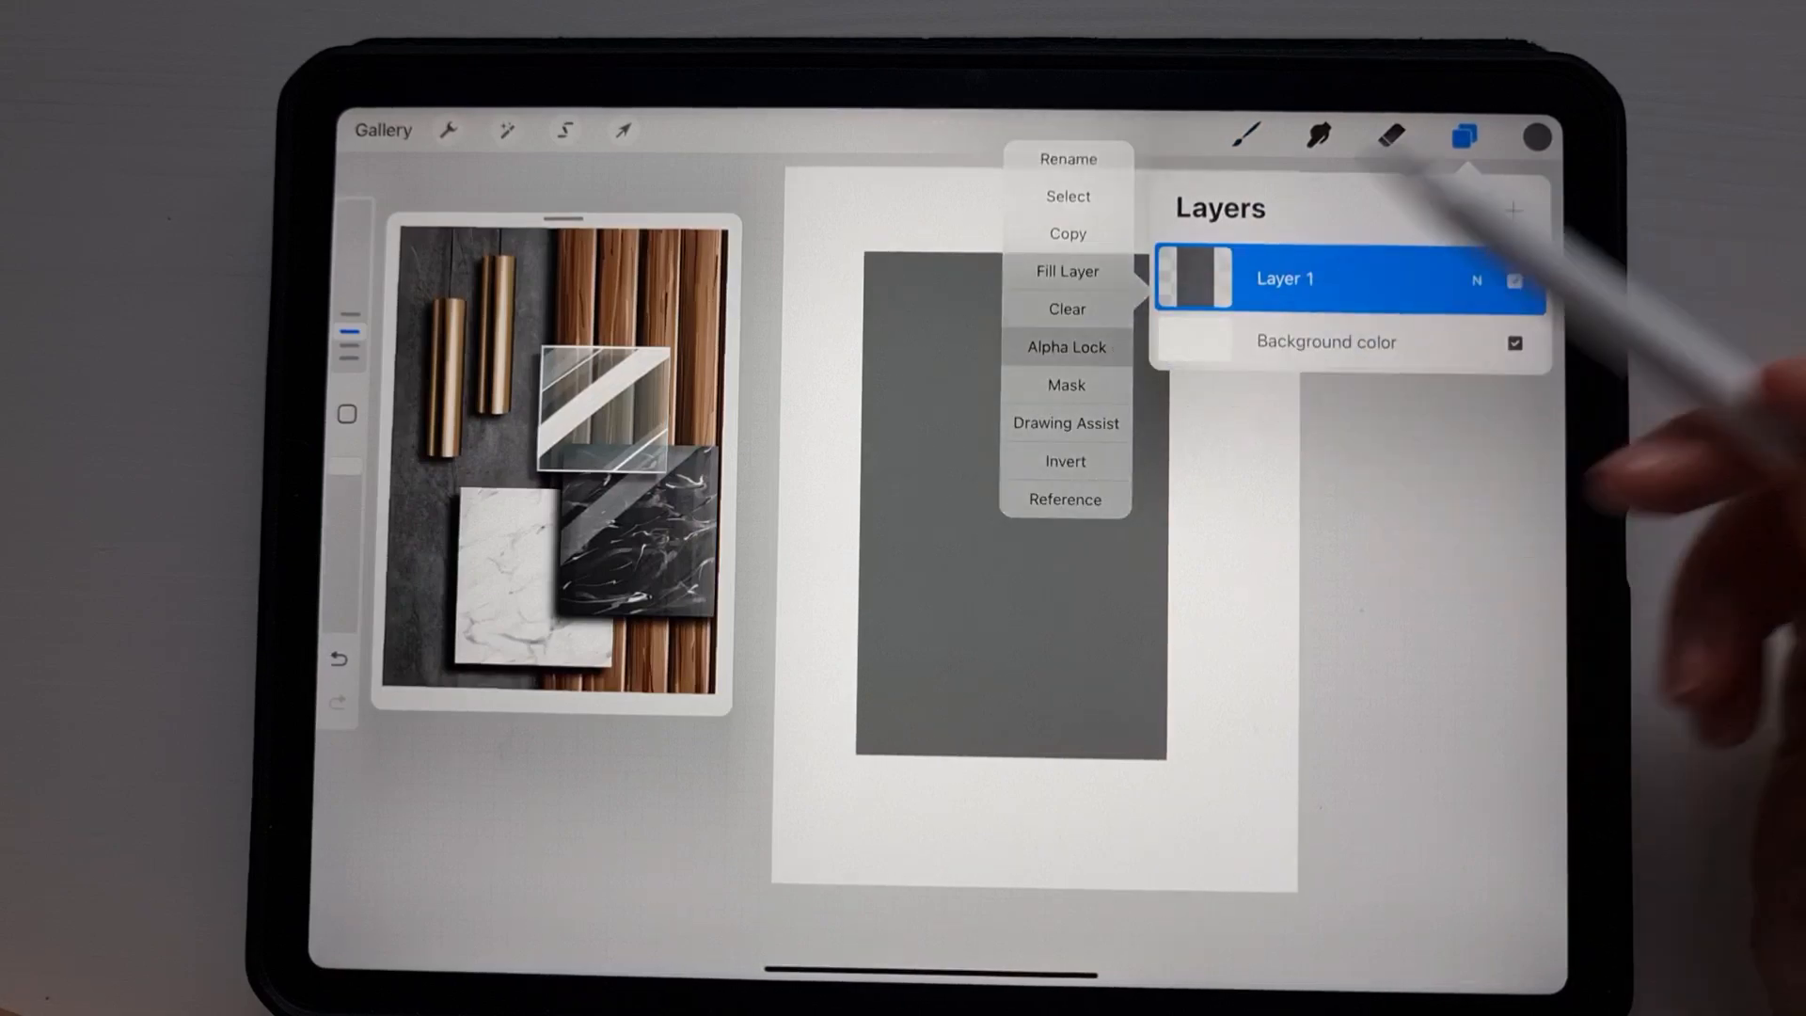
{"action": "left_click", "coordinate": [1532, 135]}
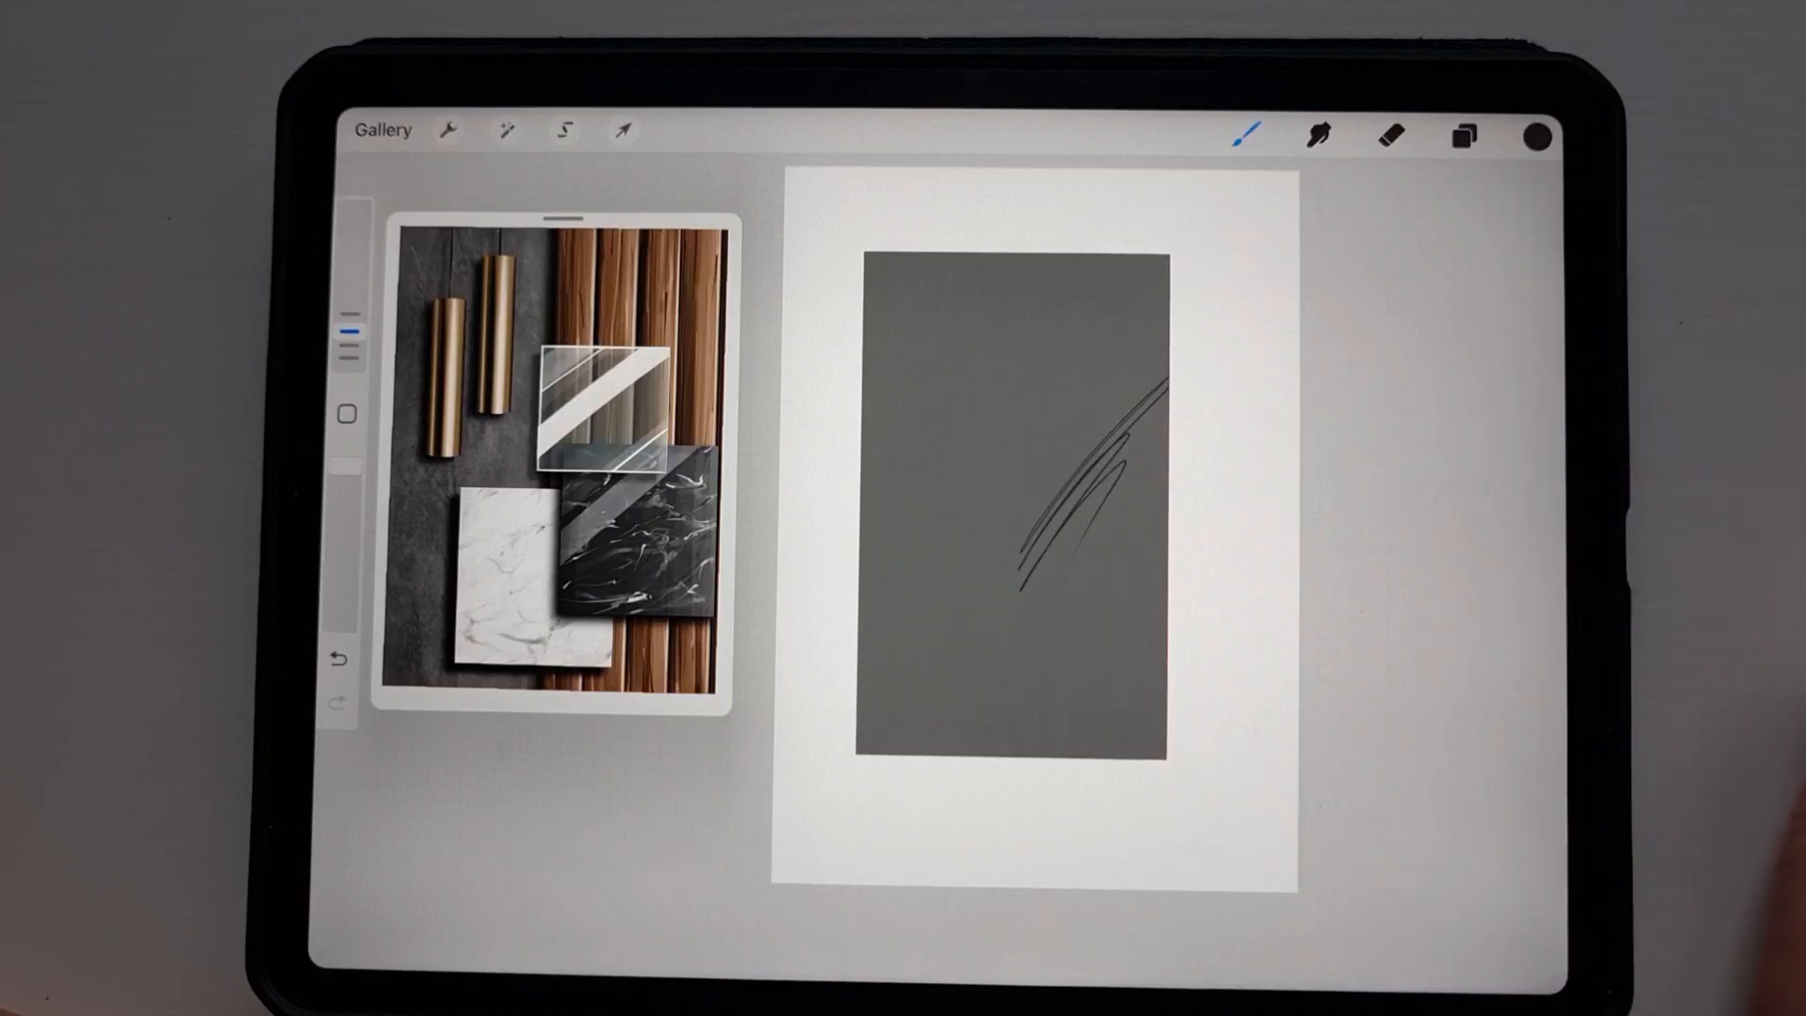
Sketch test strokes across the rectangle, then undo them back to plain grey.
{"action": "left_click", "coordinate": [1463, 135]}
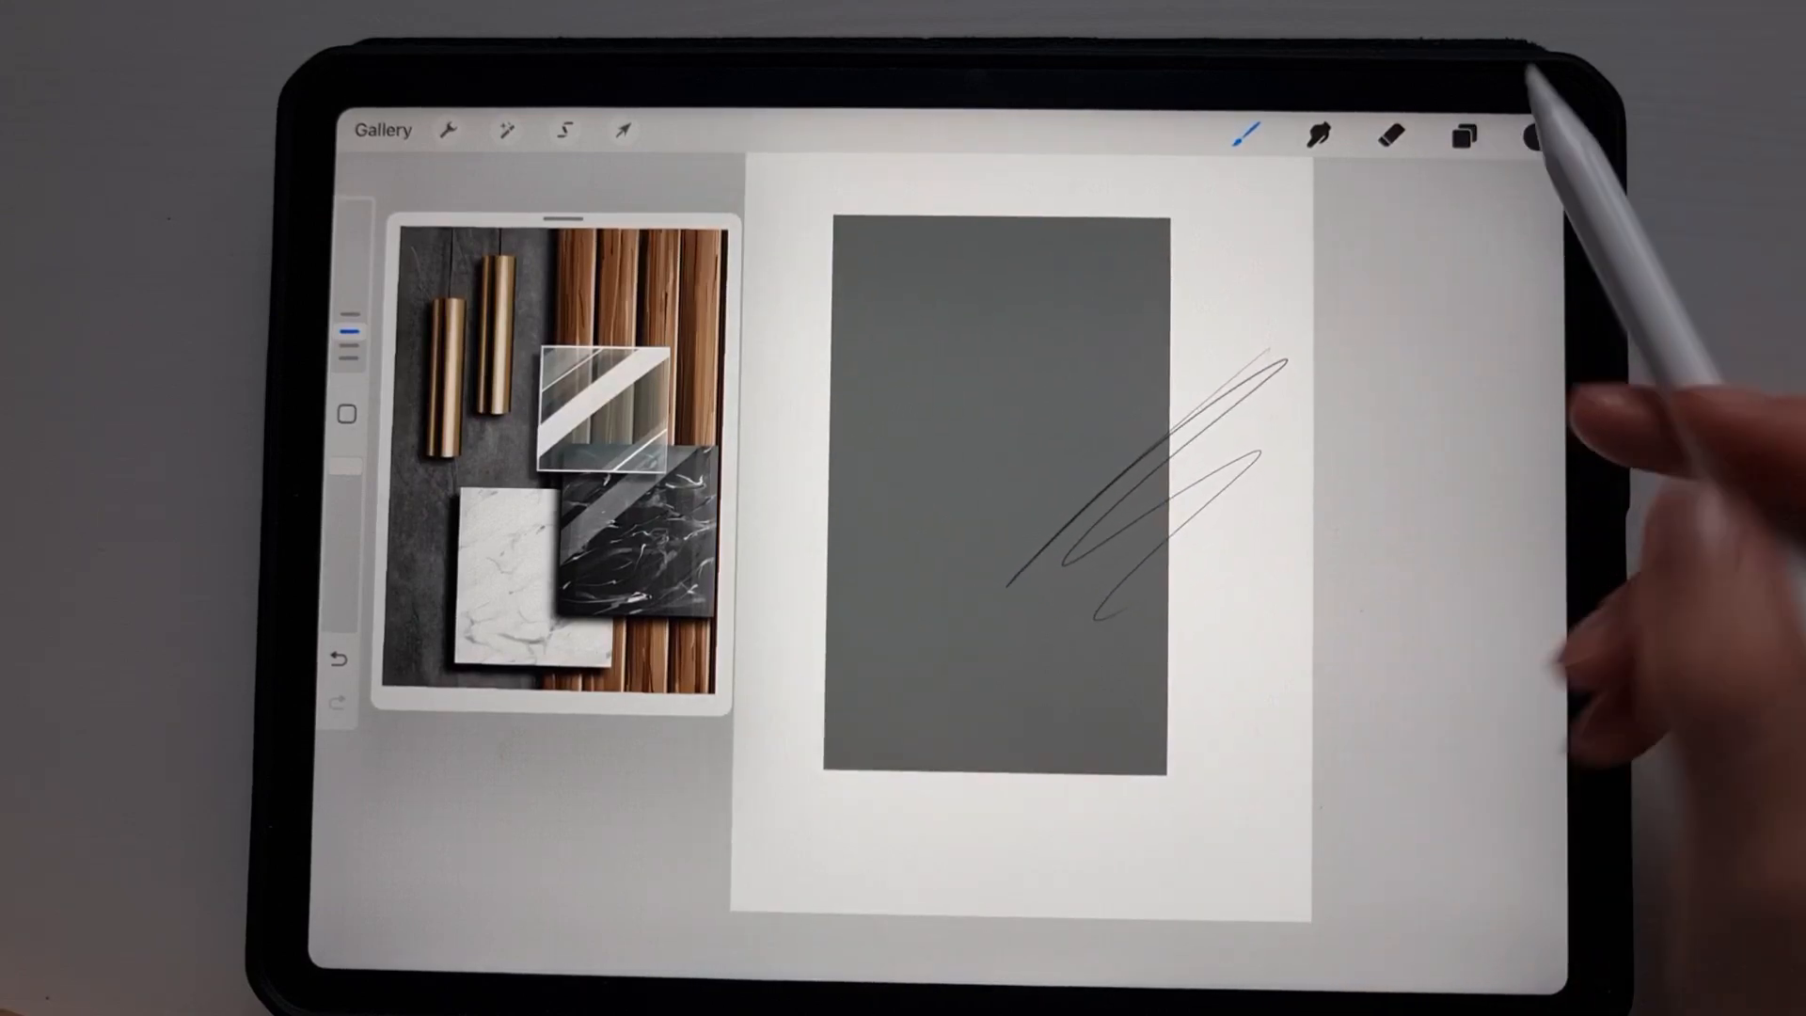
{"action": "left_click", "coordinate": [339, 655]}
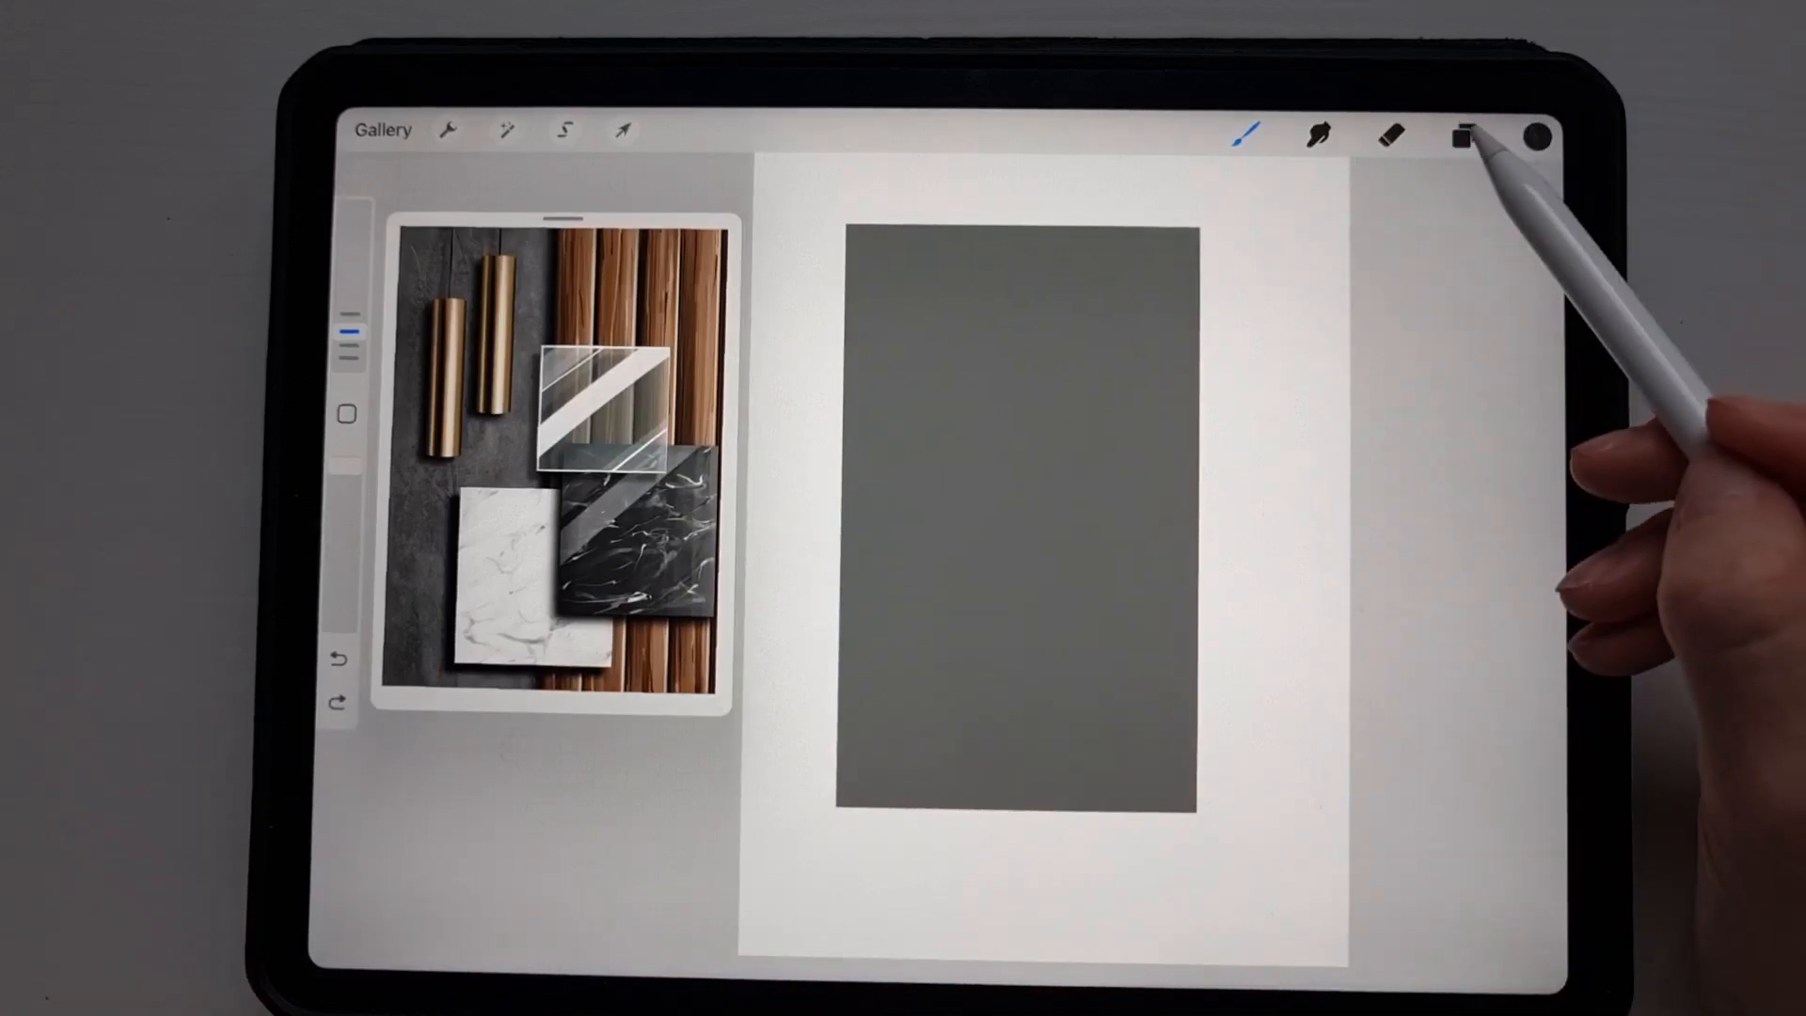
{"action": "left_click", "coordinate": [1463, 135]}
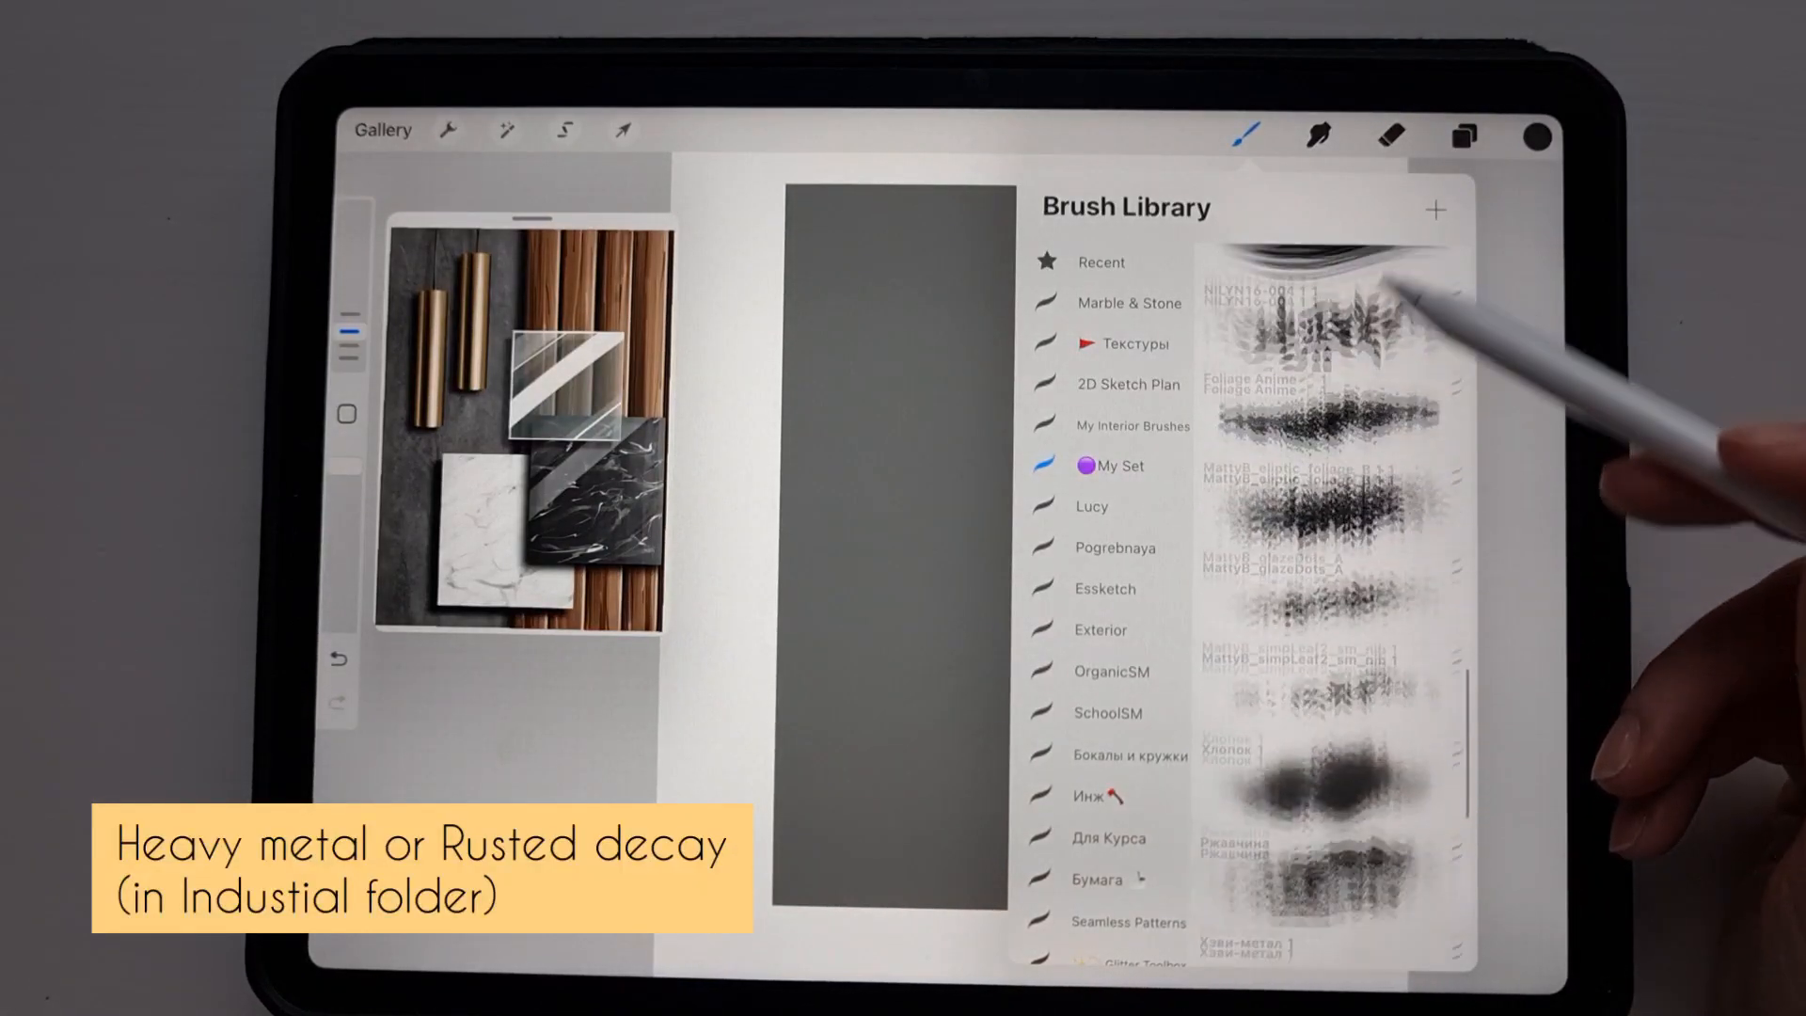
Paint the whole rectangle with the Хэви-метал 1 grunge brush for a weathered stone texture.
{"action": "scroll", "scroll_direction": "down", "scroll_amount": 3}
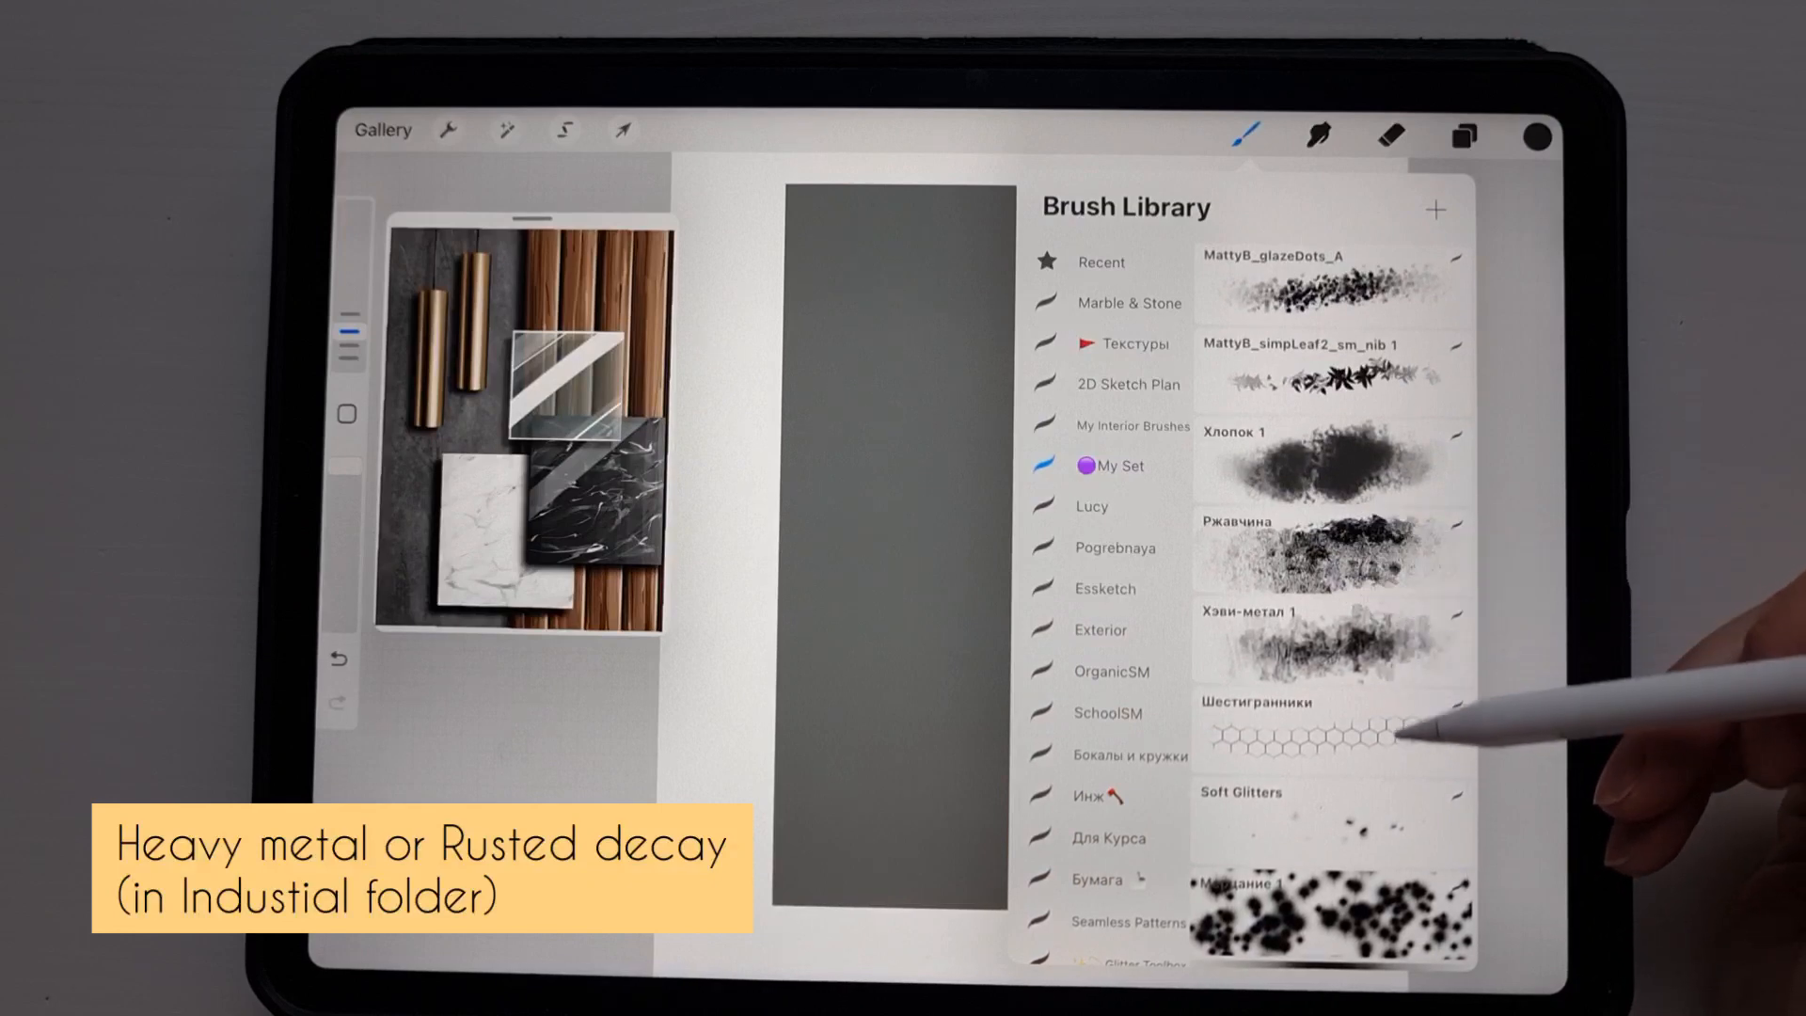
{"action": "left_click", "coordinate": [1333, 642]}
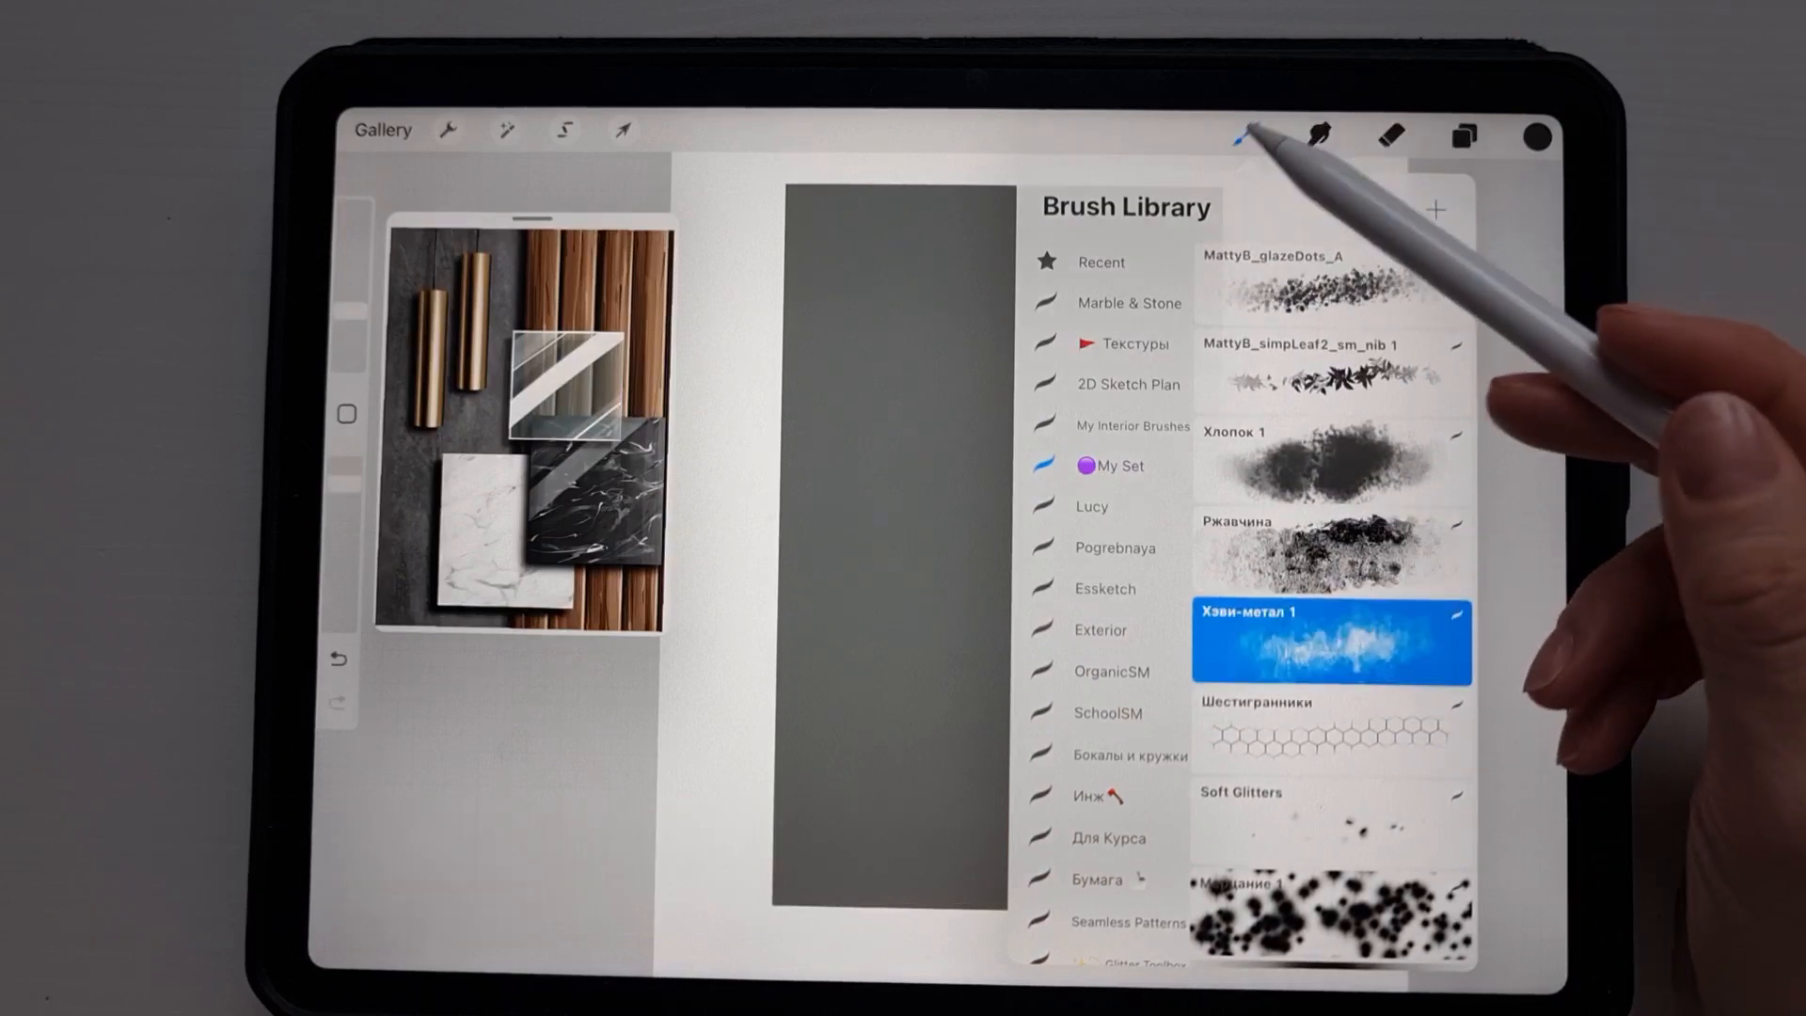
{"action": "left_click", "coordinate": [1532, 135]}
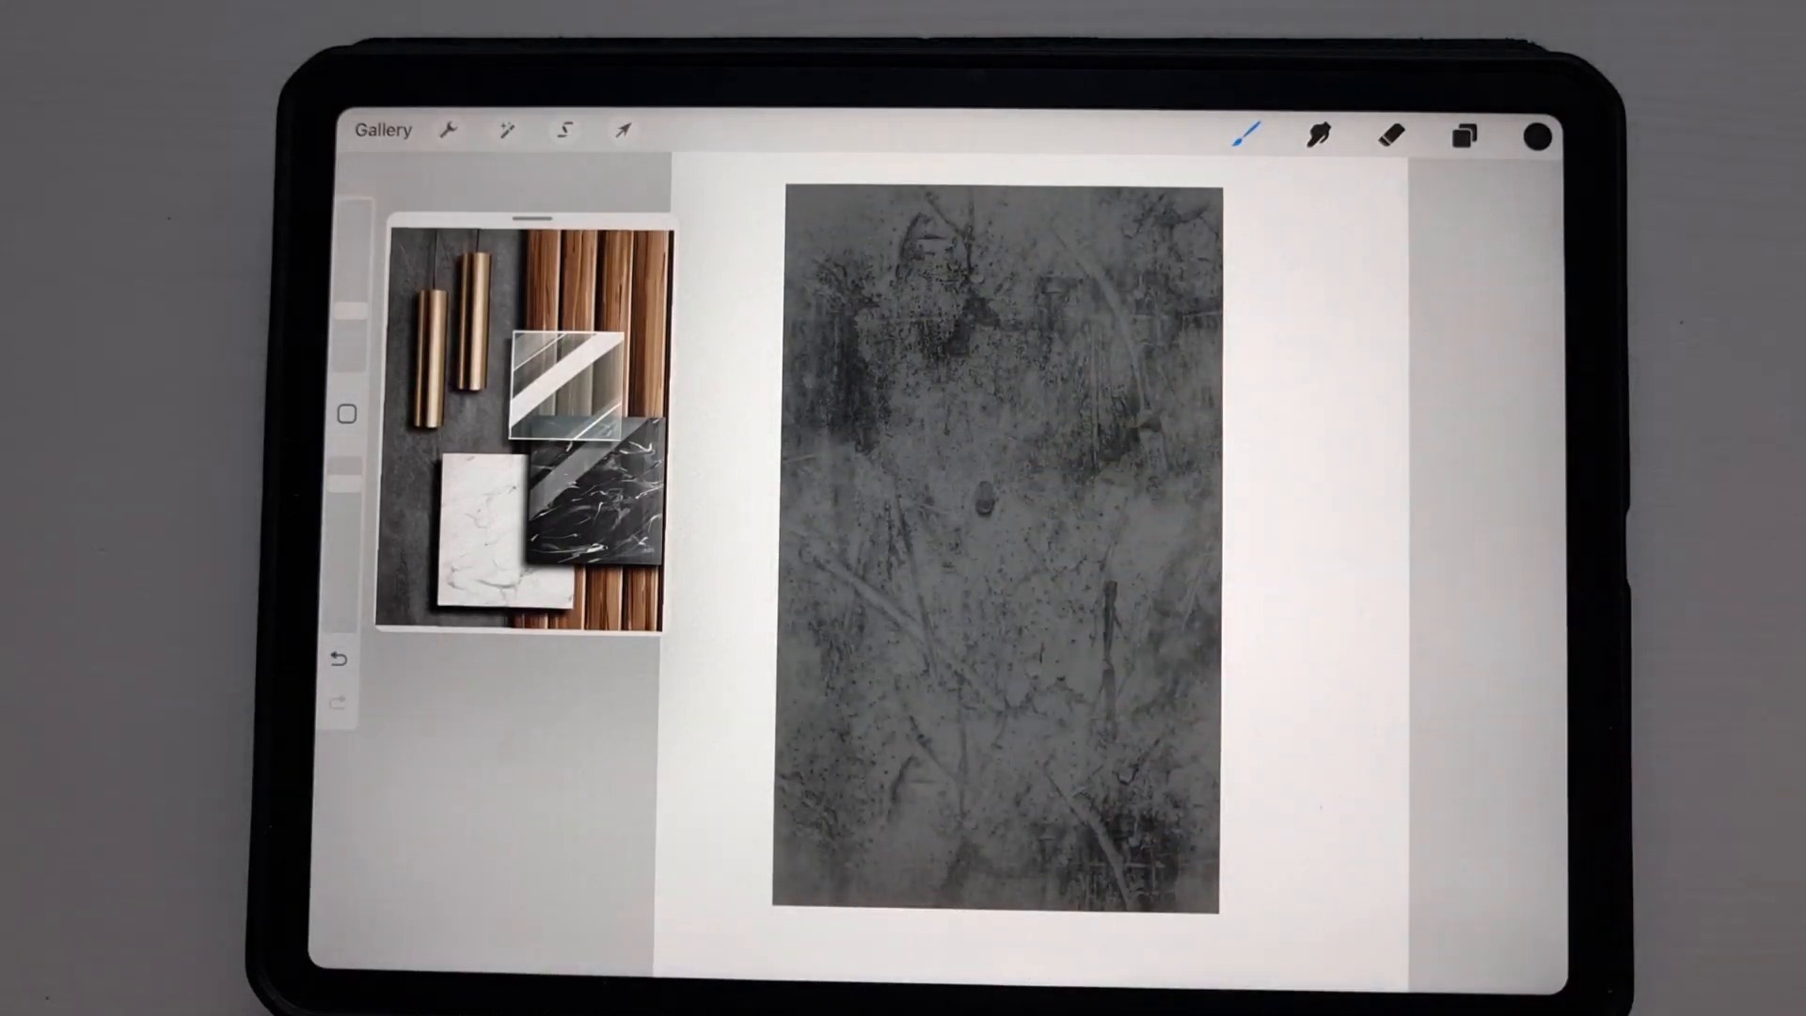
{"action": "left_click", "coordinate": [1535, 135]}
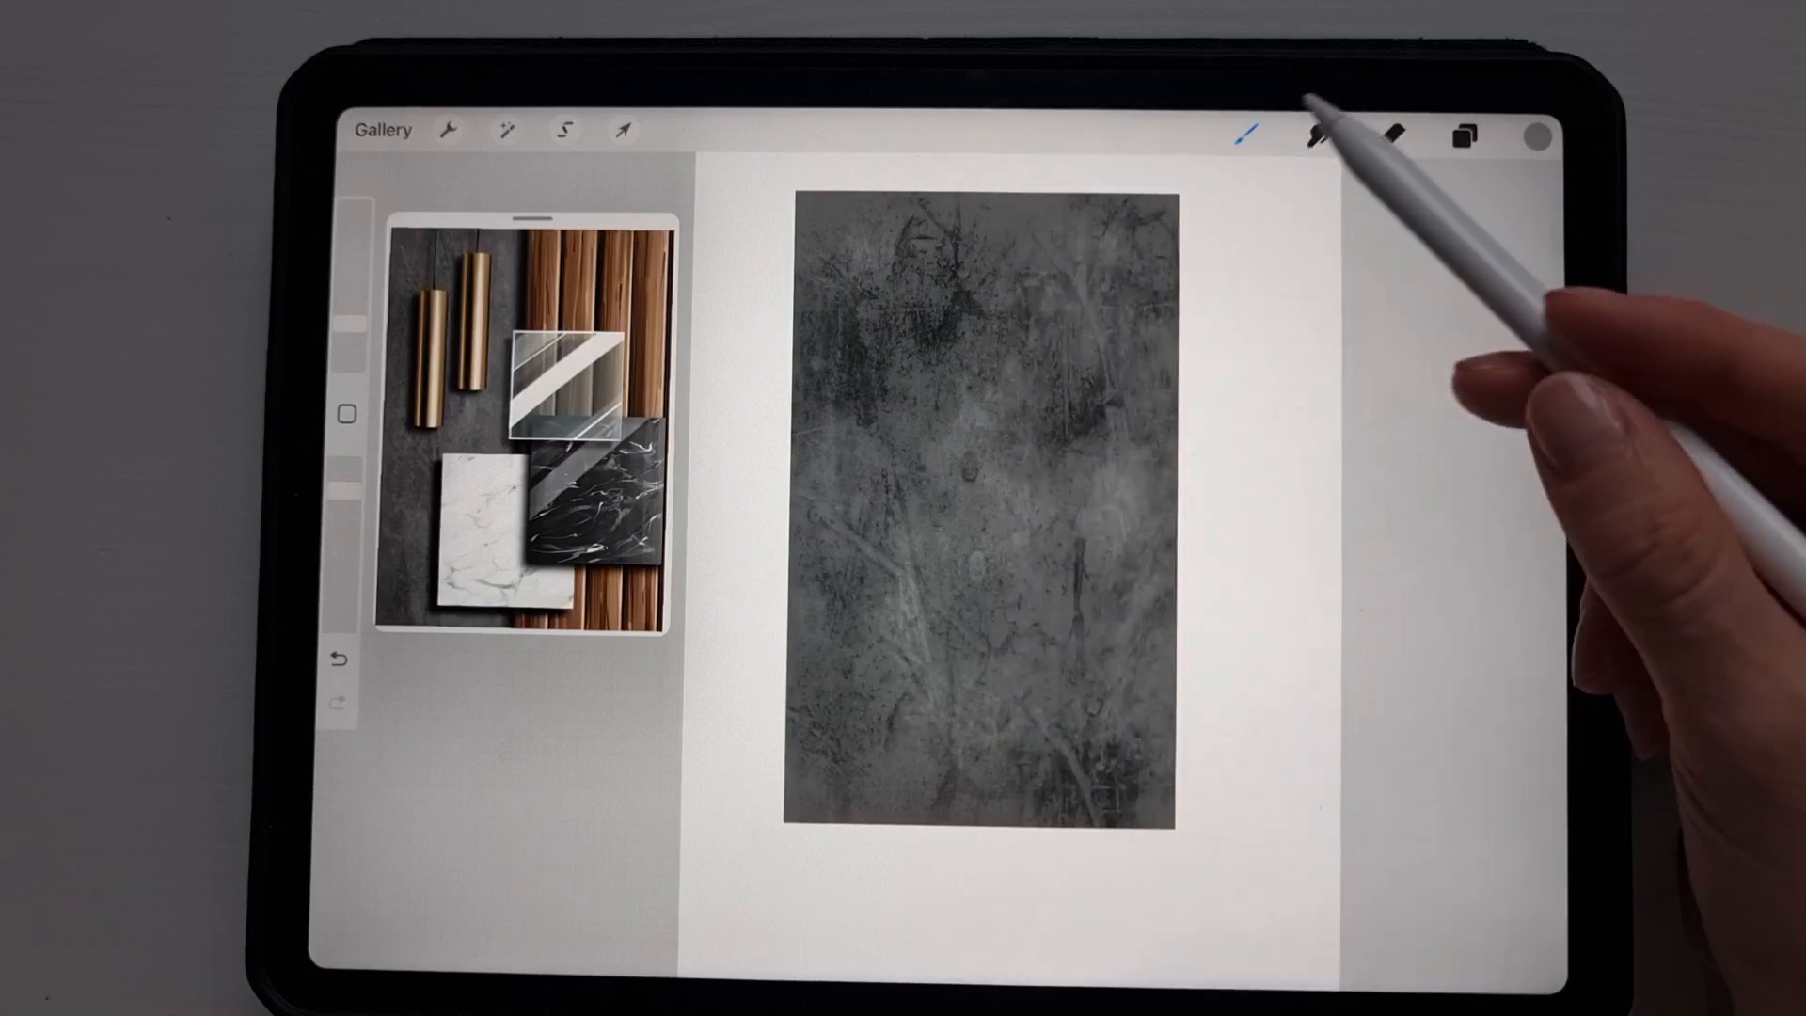
{"action": "left_click", "coordinate": [1315, 135]}
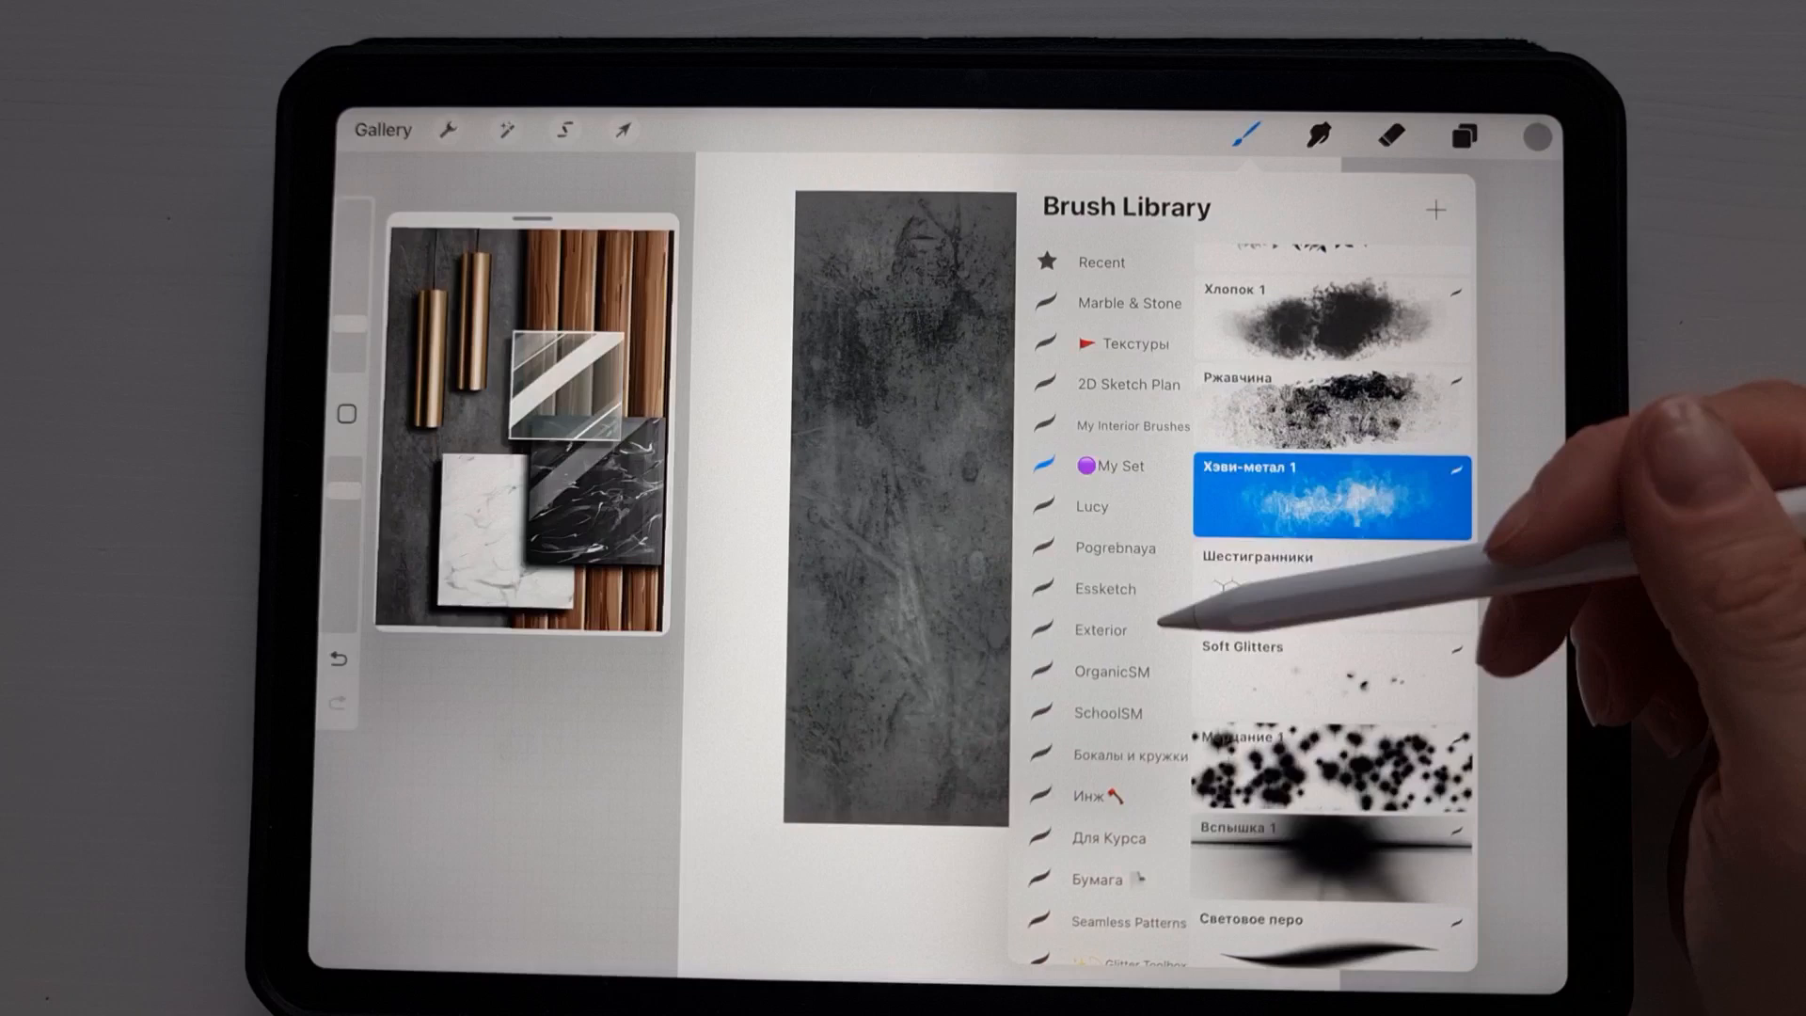
Draw thin scratch lines over the stone texture with the Narinder sketching pencil.
{"action": "scroll", "scroll_direction": "down", "scroll_amount": 3}
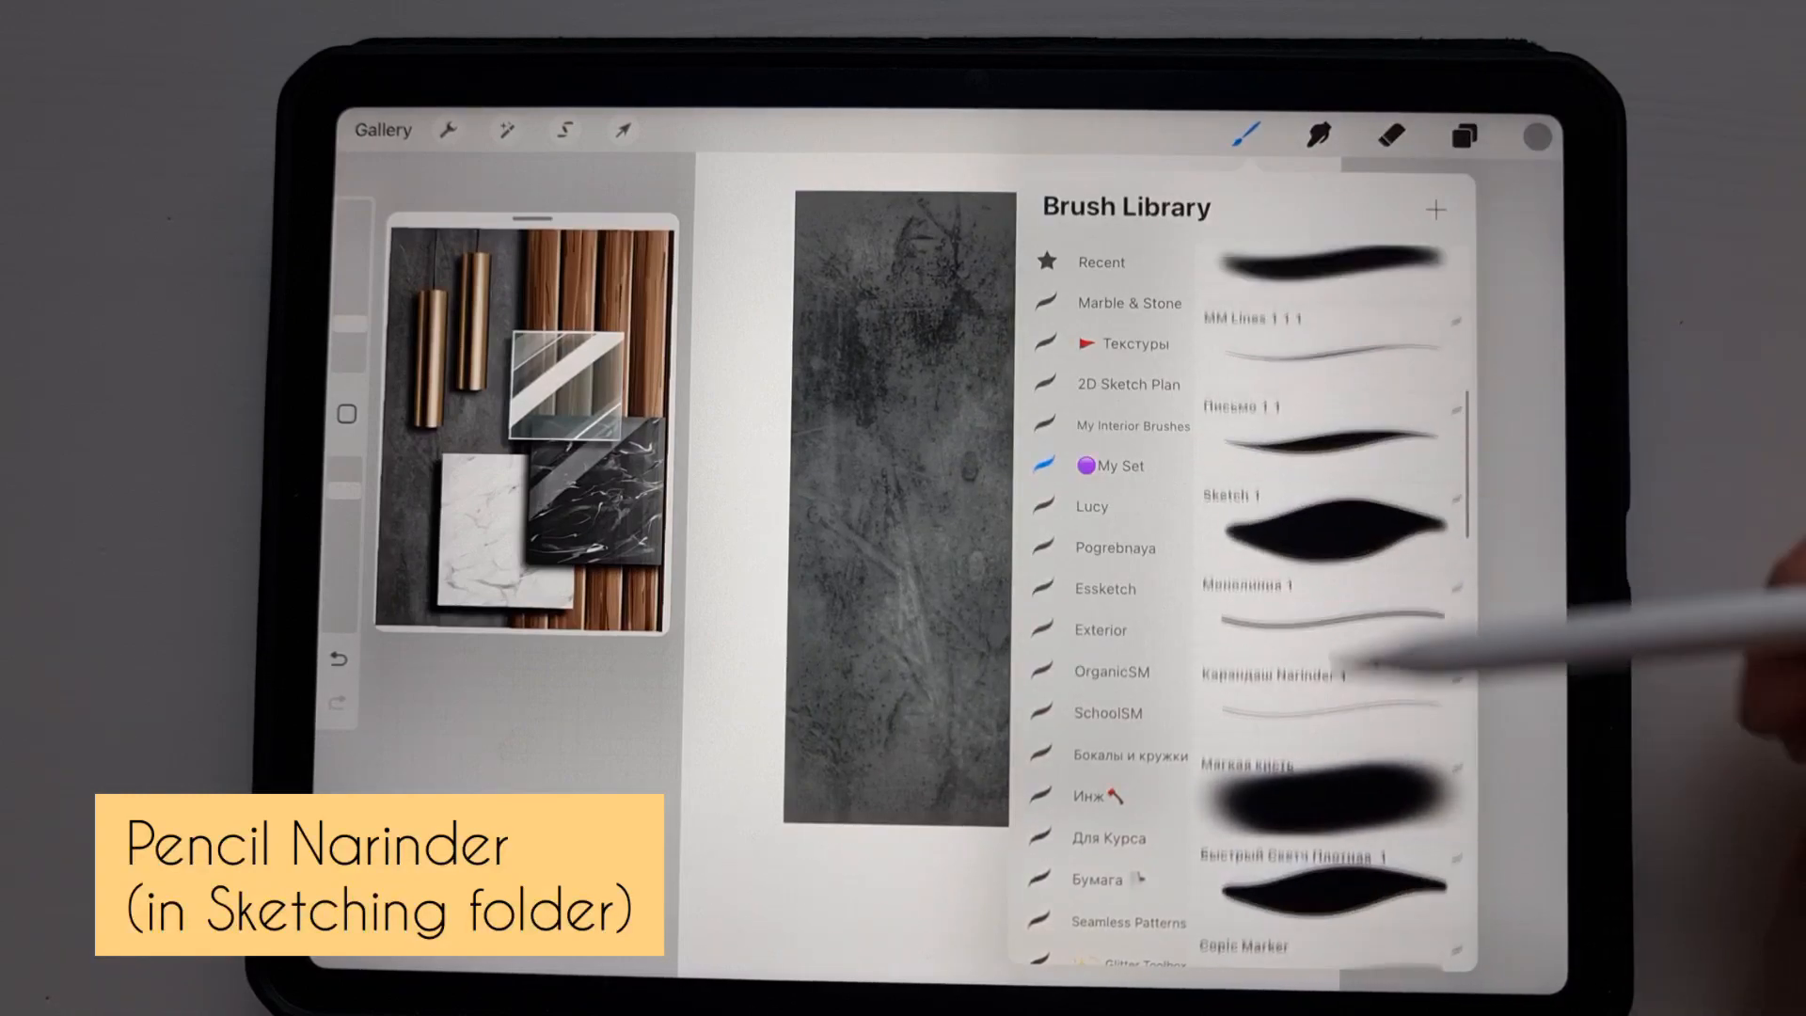
{"action": "left_click", "coordinate": [1332, 795]}
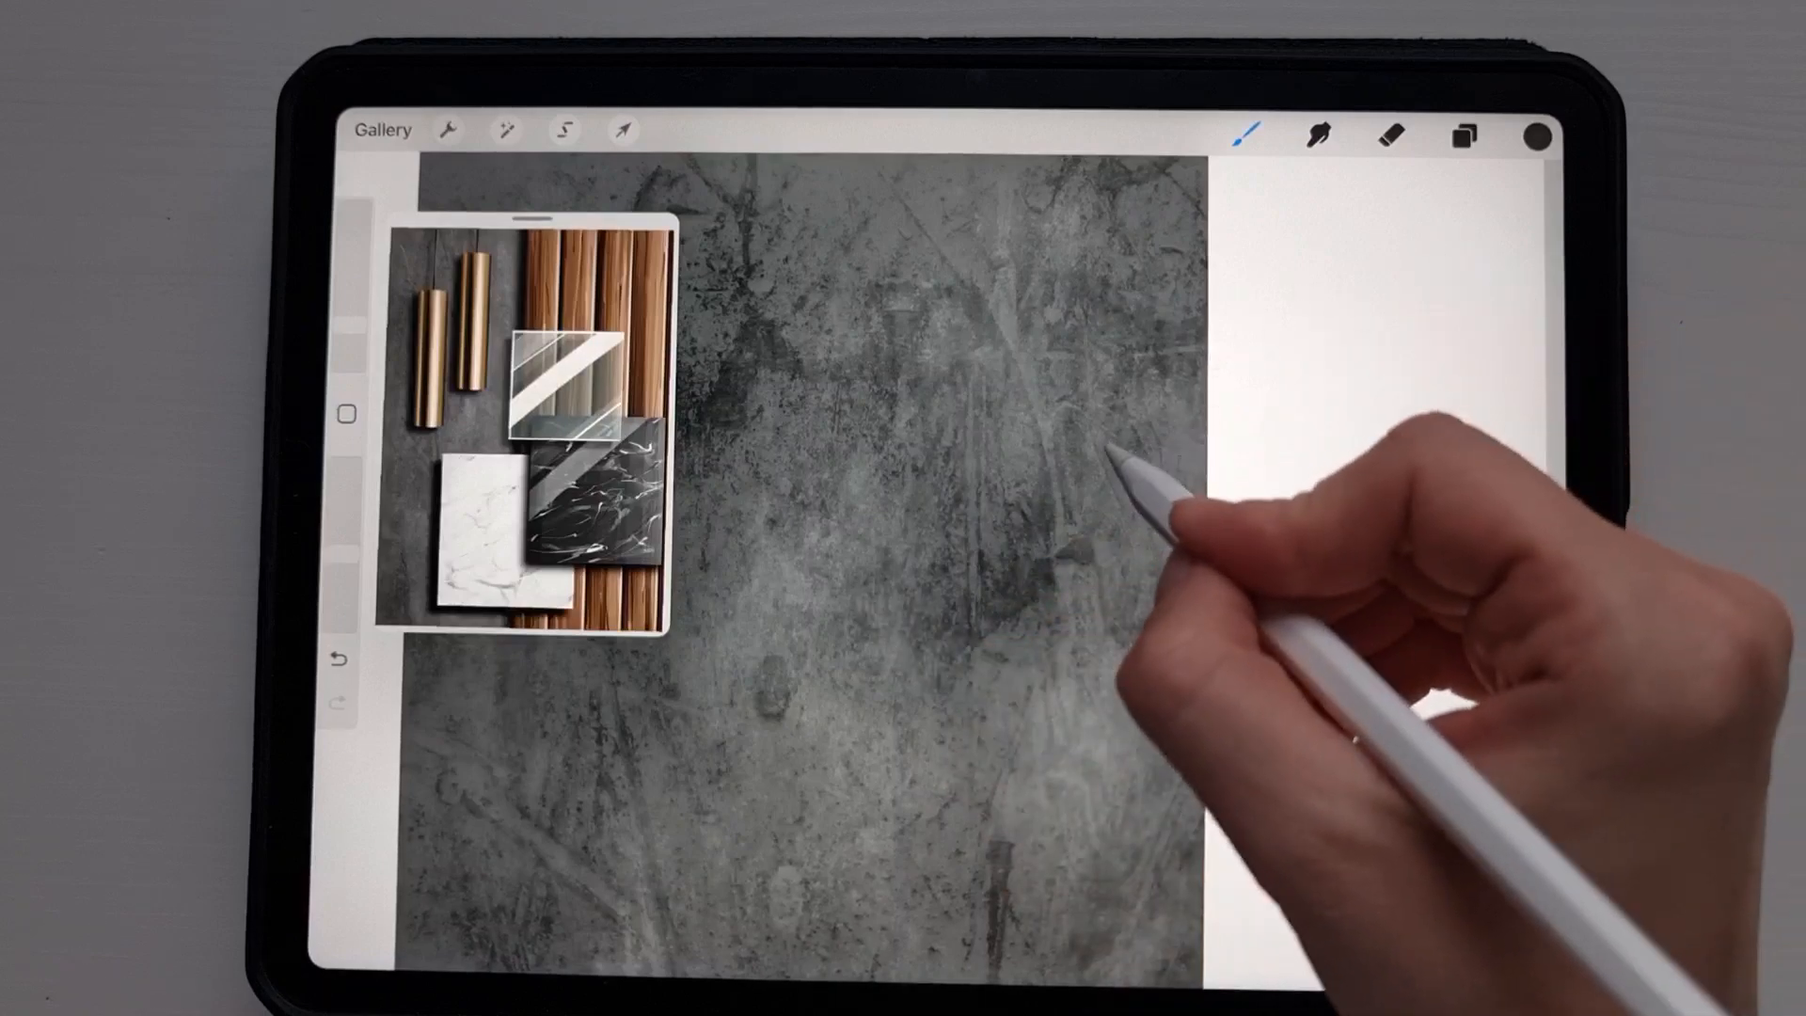
{"action": "left_click", "coordinate": [1534, 135]}
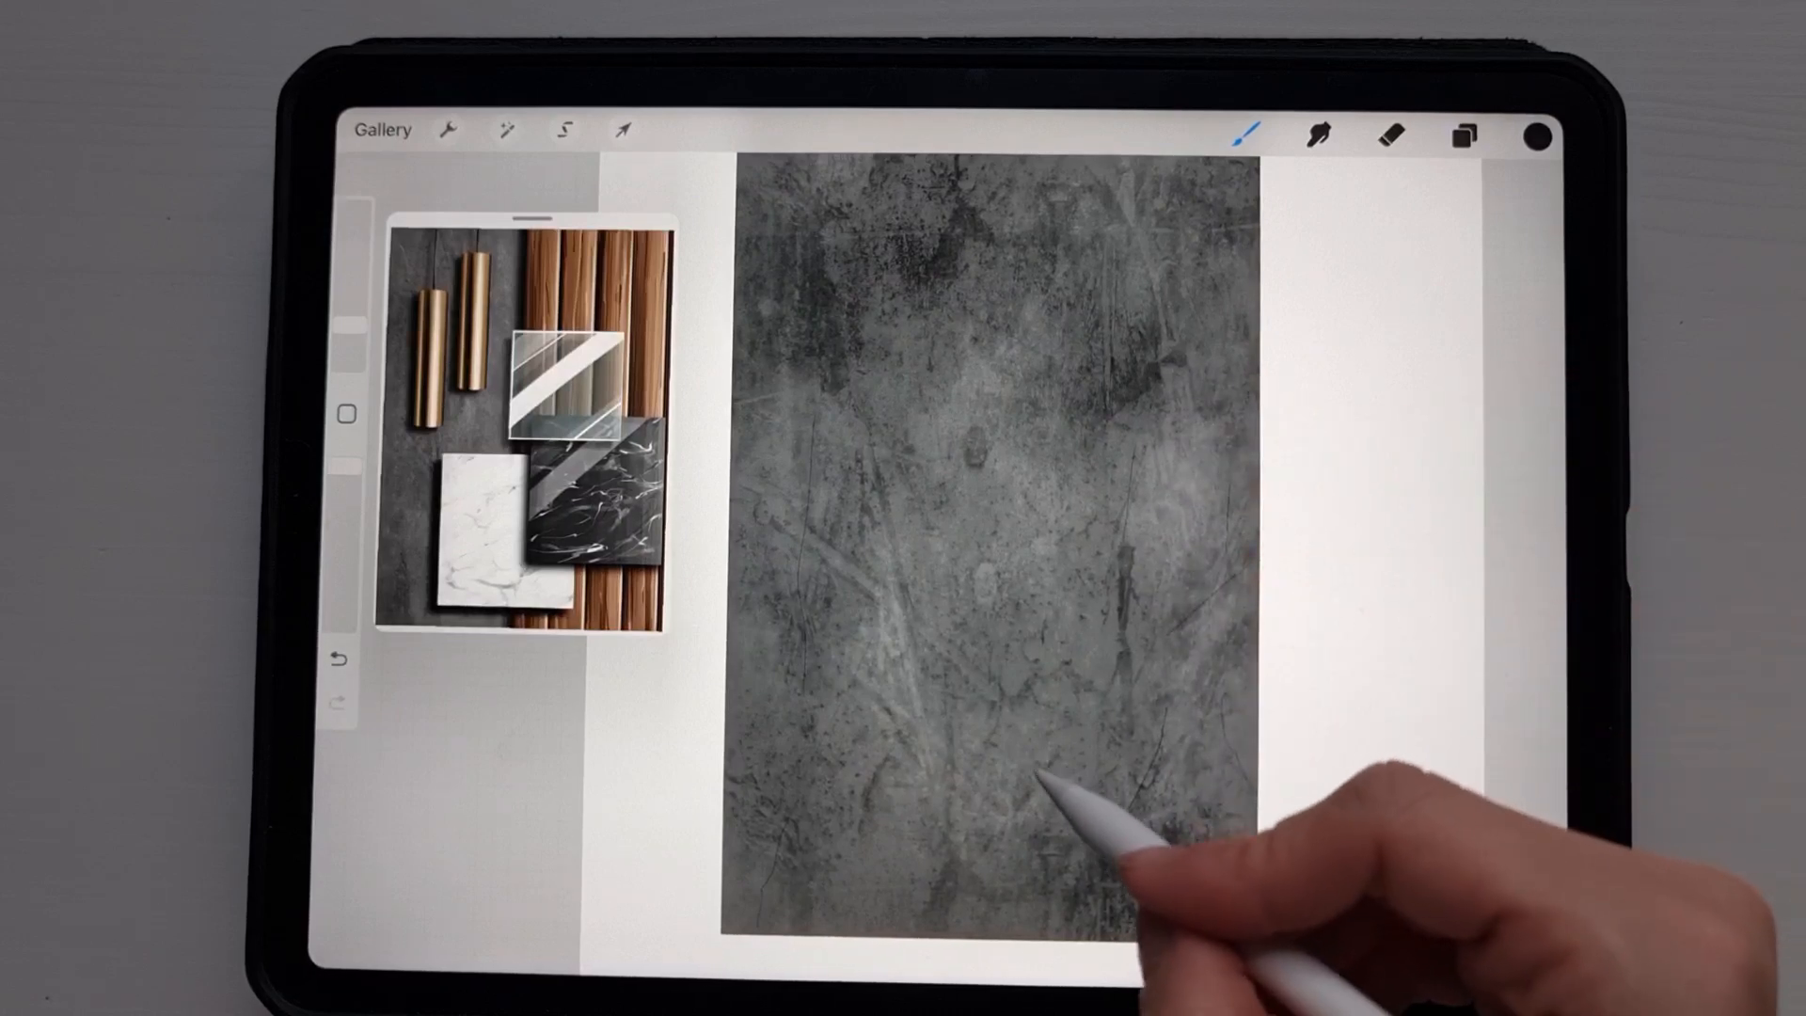
{"action": "mouse_move", "coordinate": [1129, 265]}
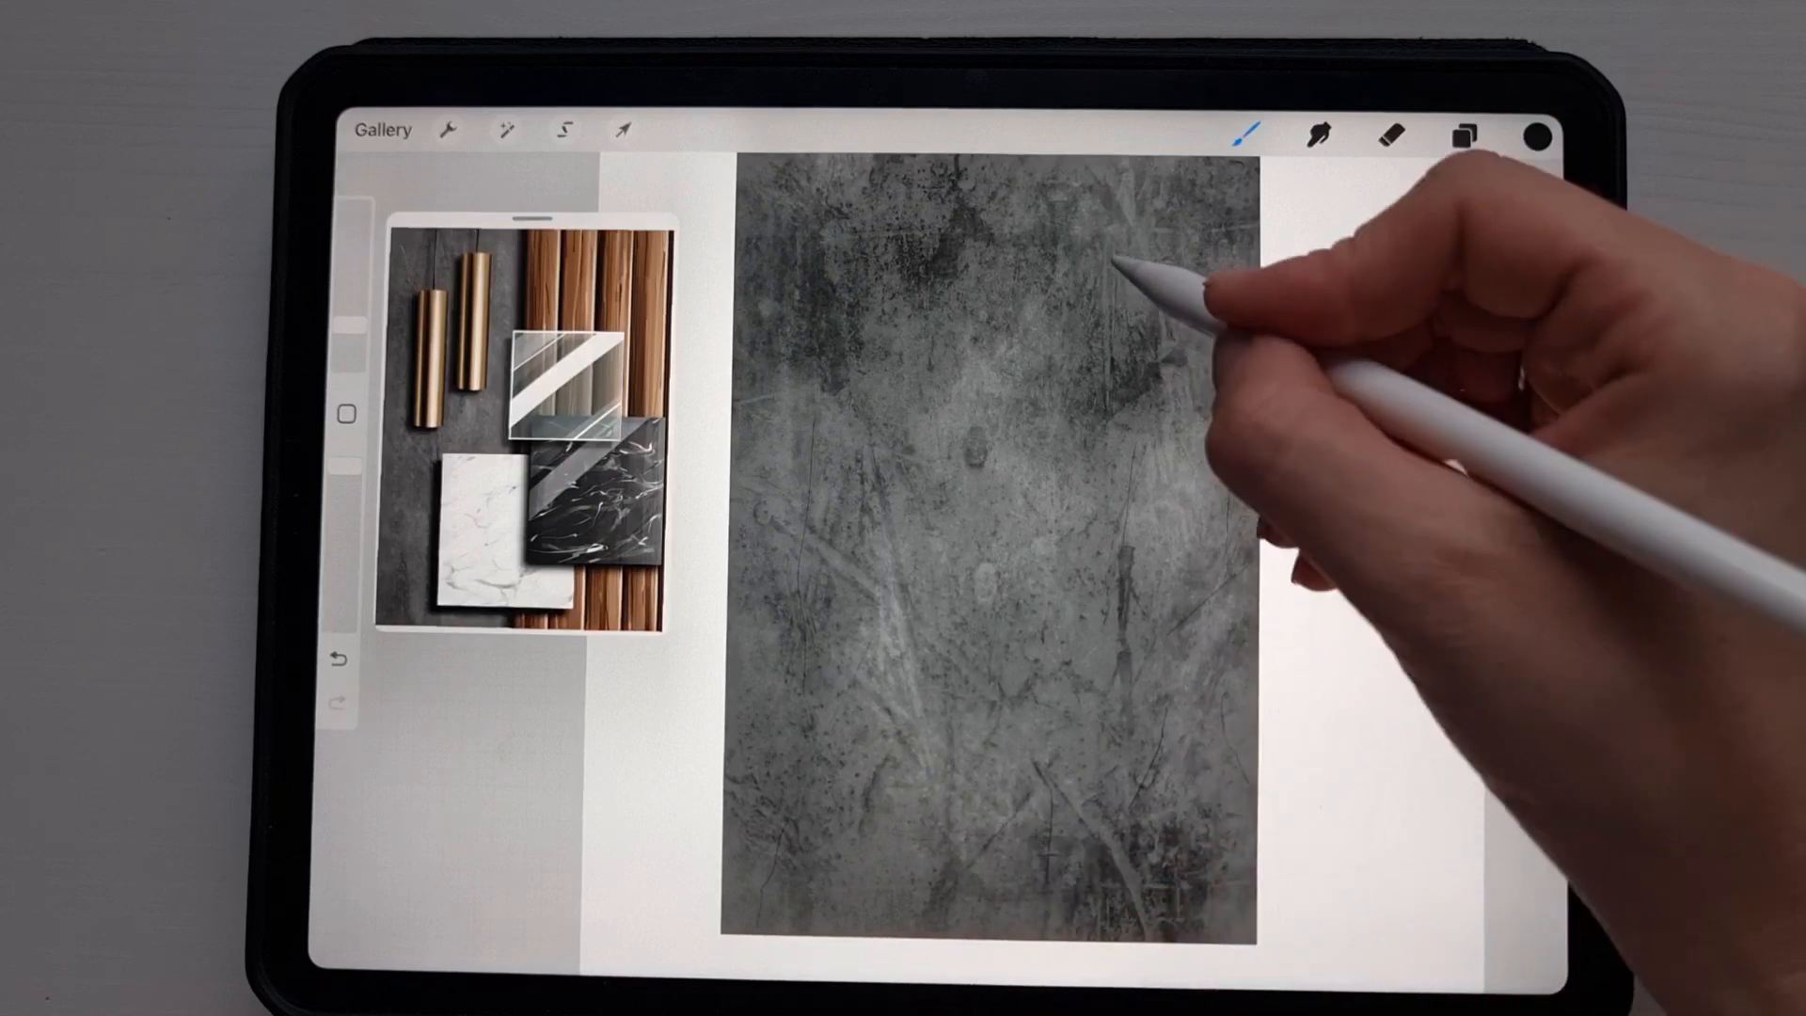
{"action": "left_click", "coordinate": [1532, 135]}
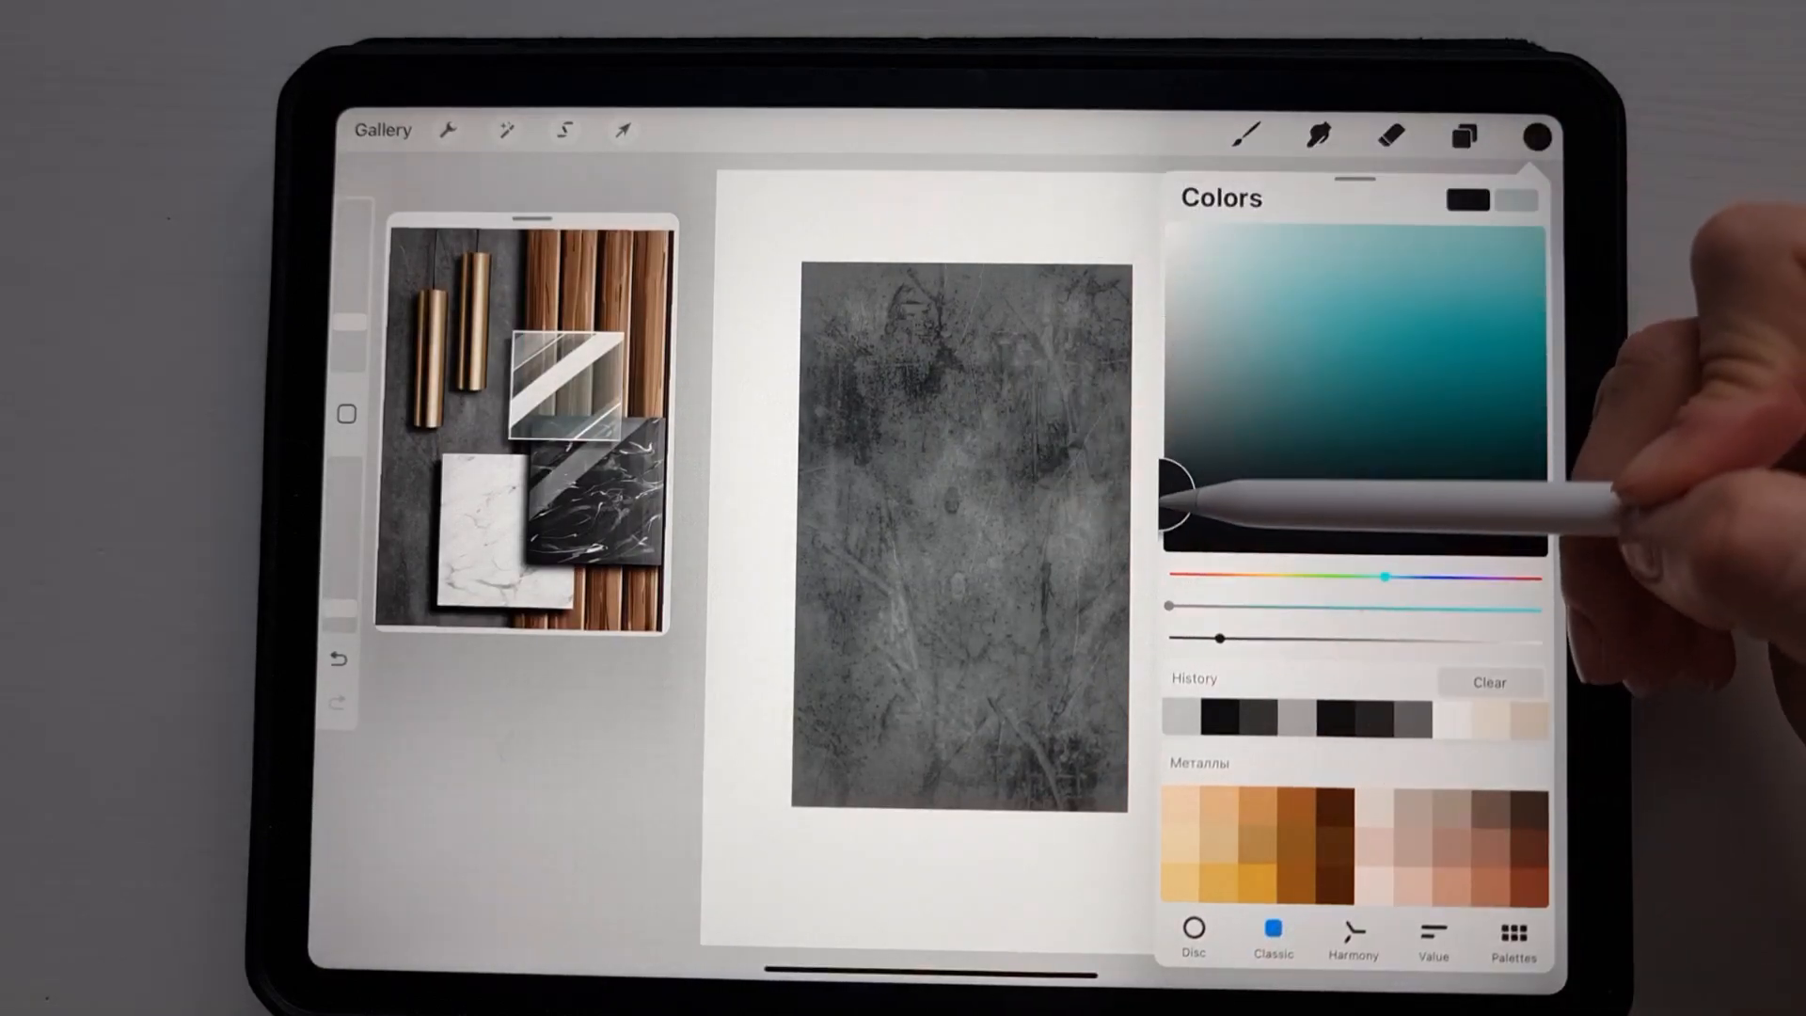
Choose a dark shading tone, then return to the colour picker for a near-white highlight.
{"action": "left_click", "coordinate": [1247, 135]}
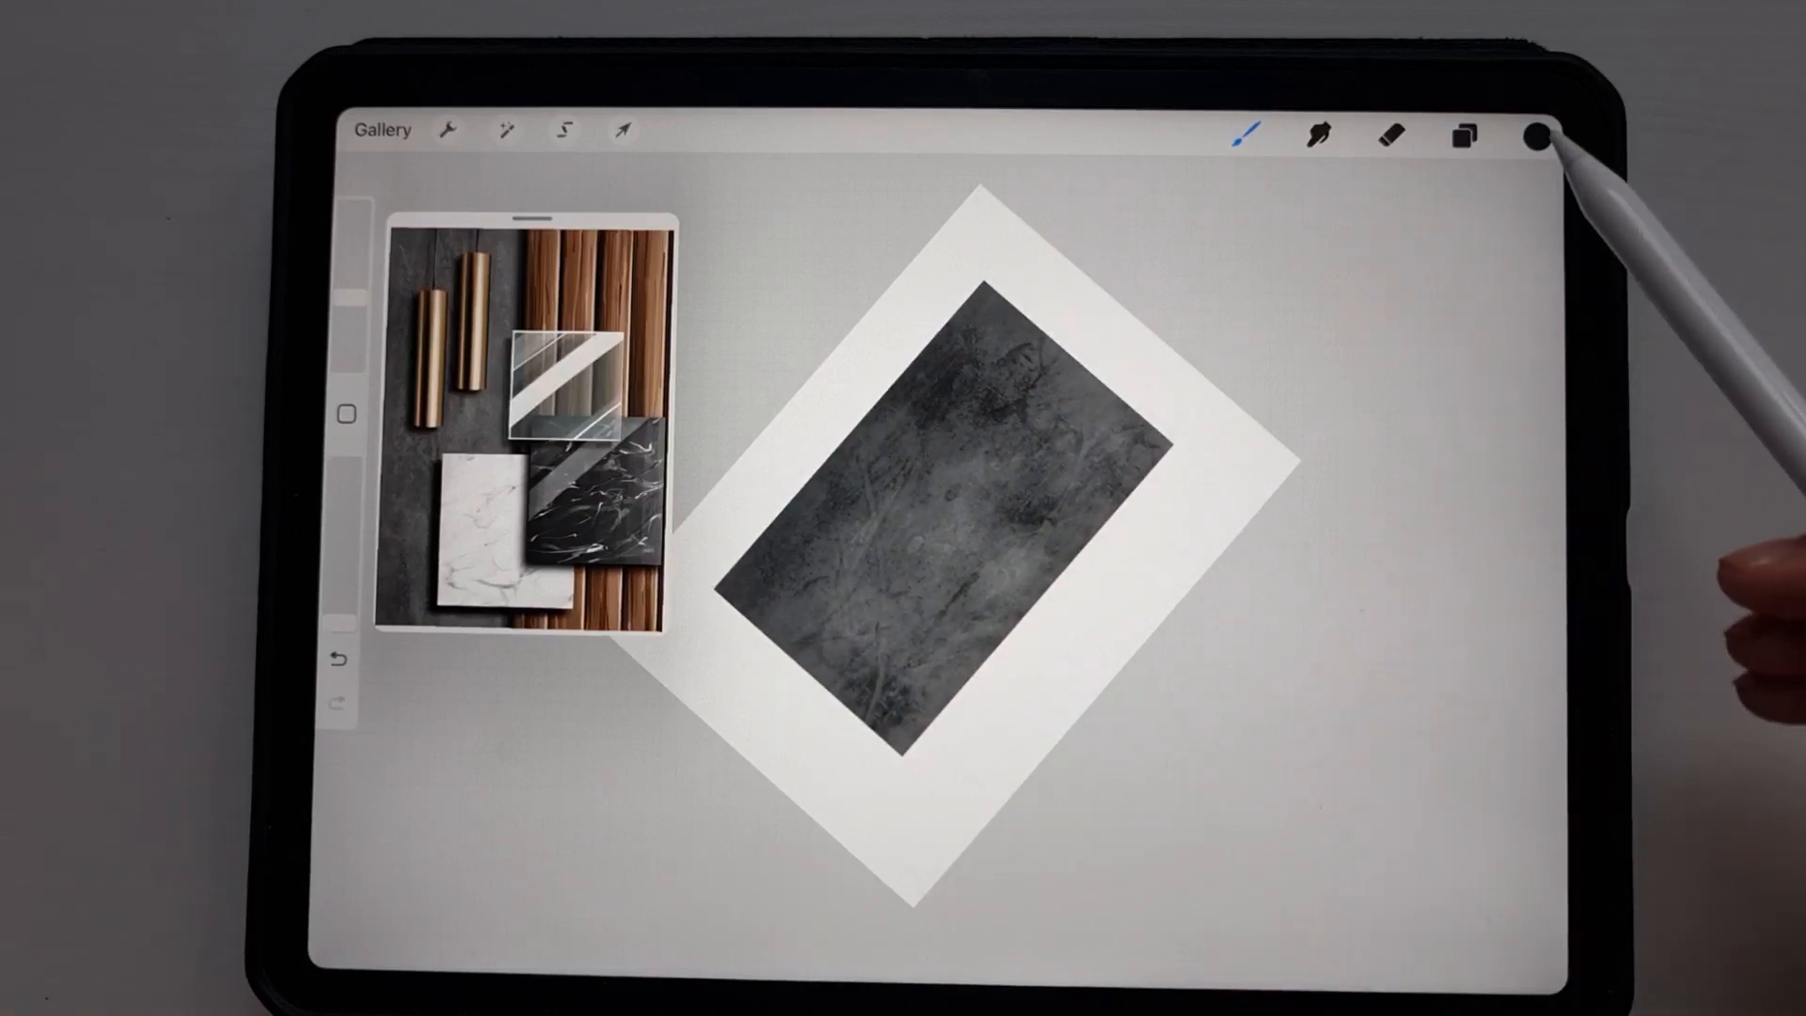
{"action": "left_click", "coordinate": [1533, 134]}
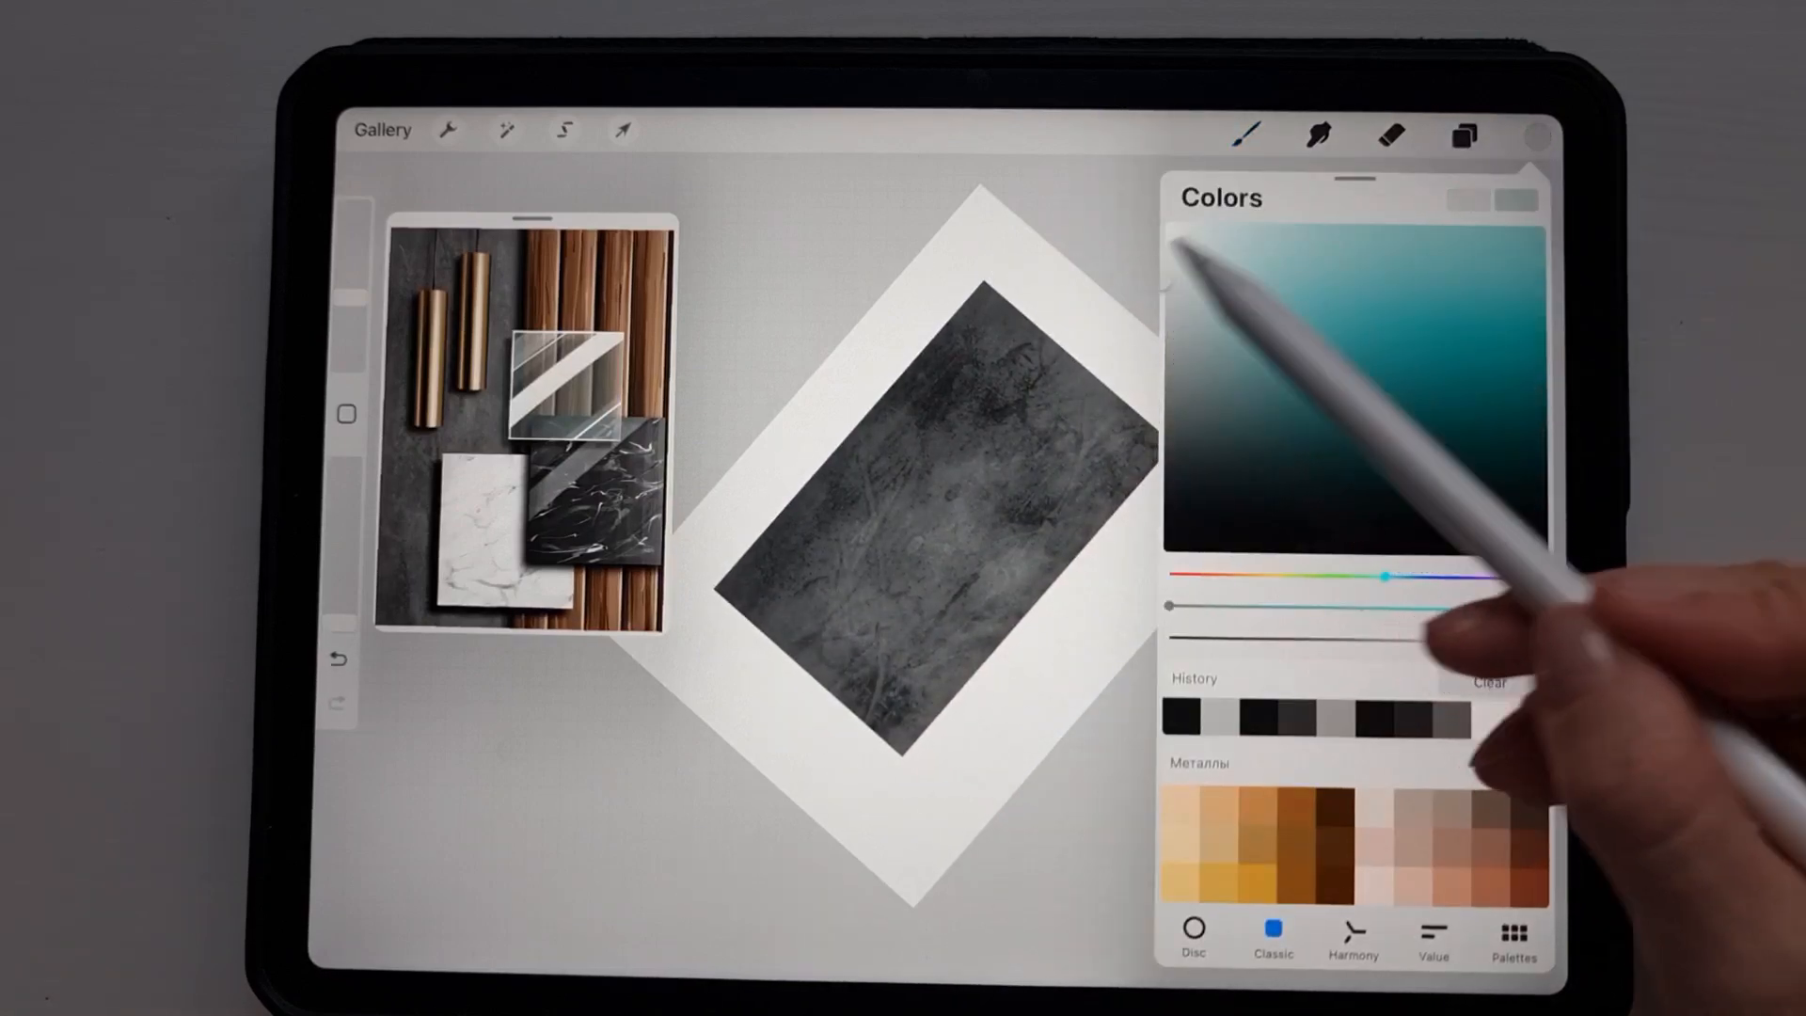